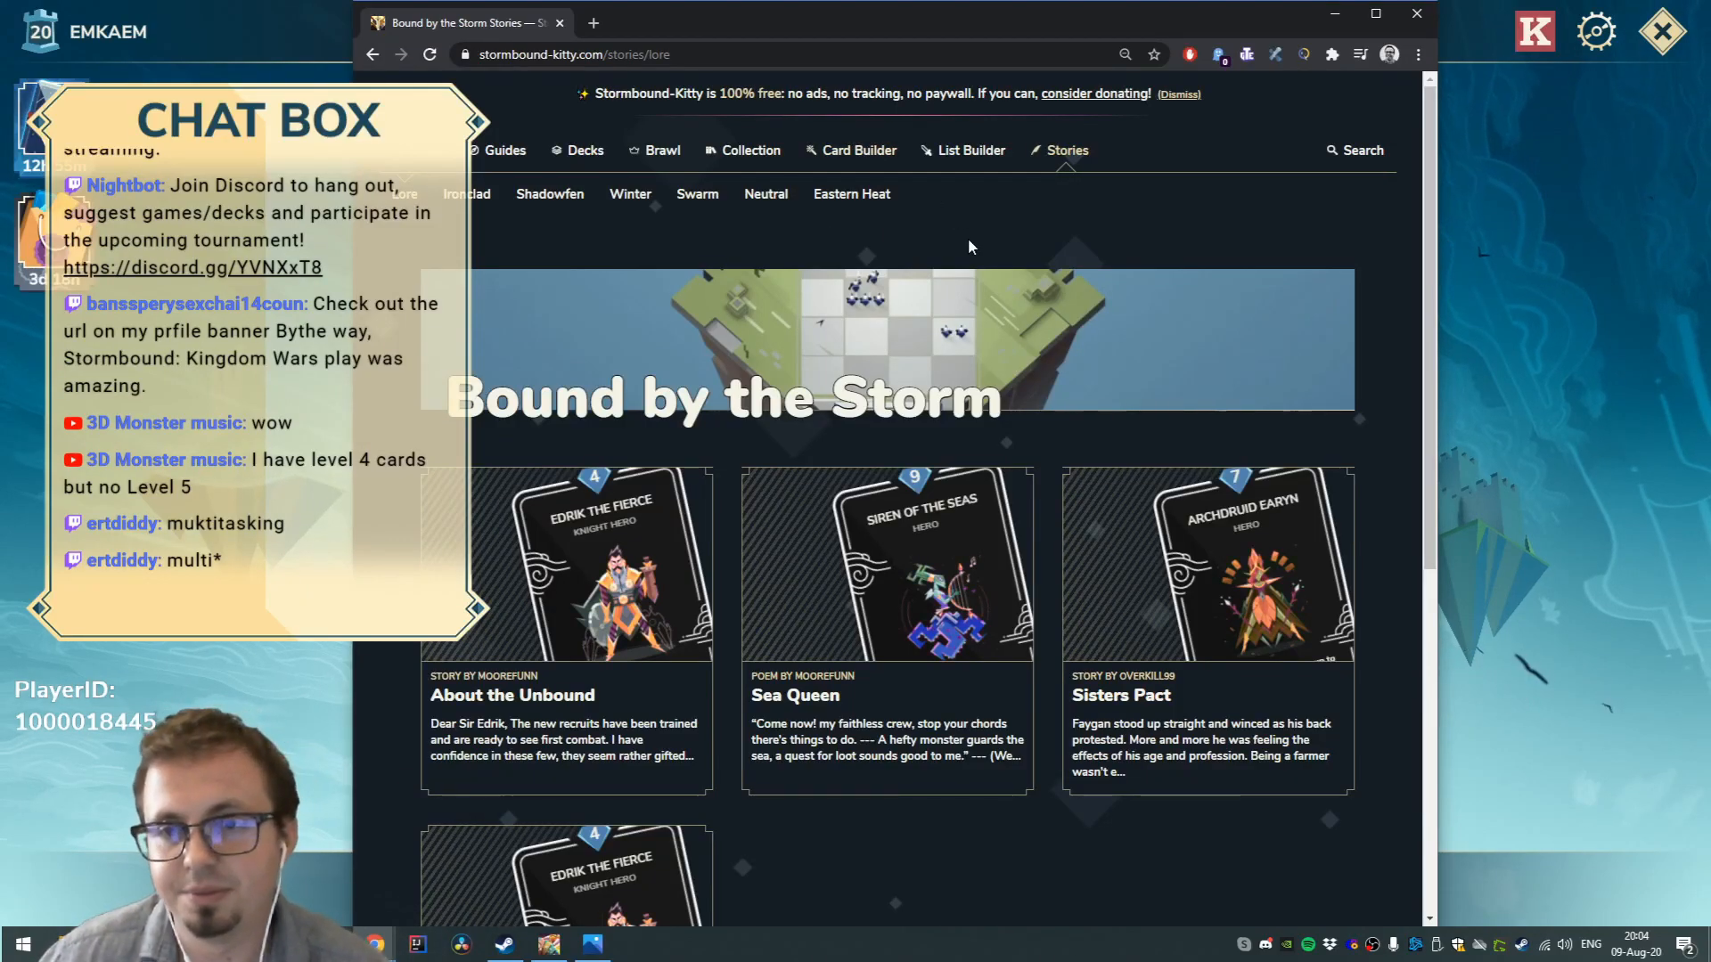
pyautogui.moveTo(1114, 181)
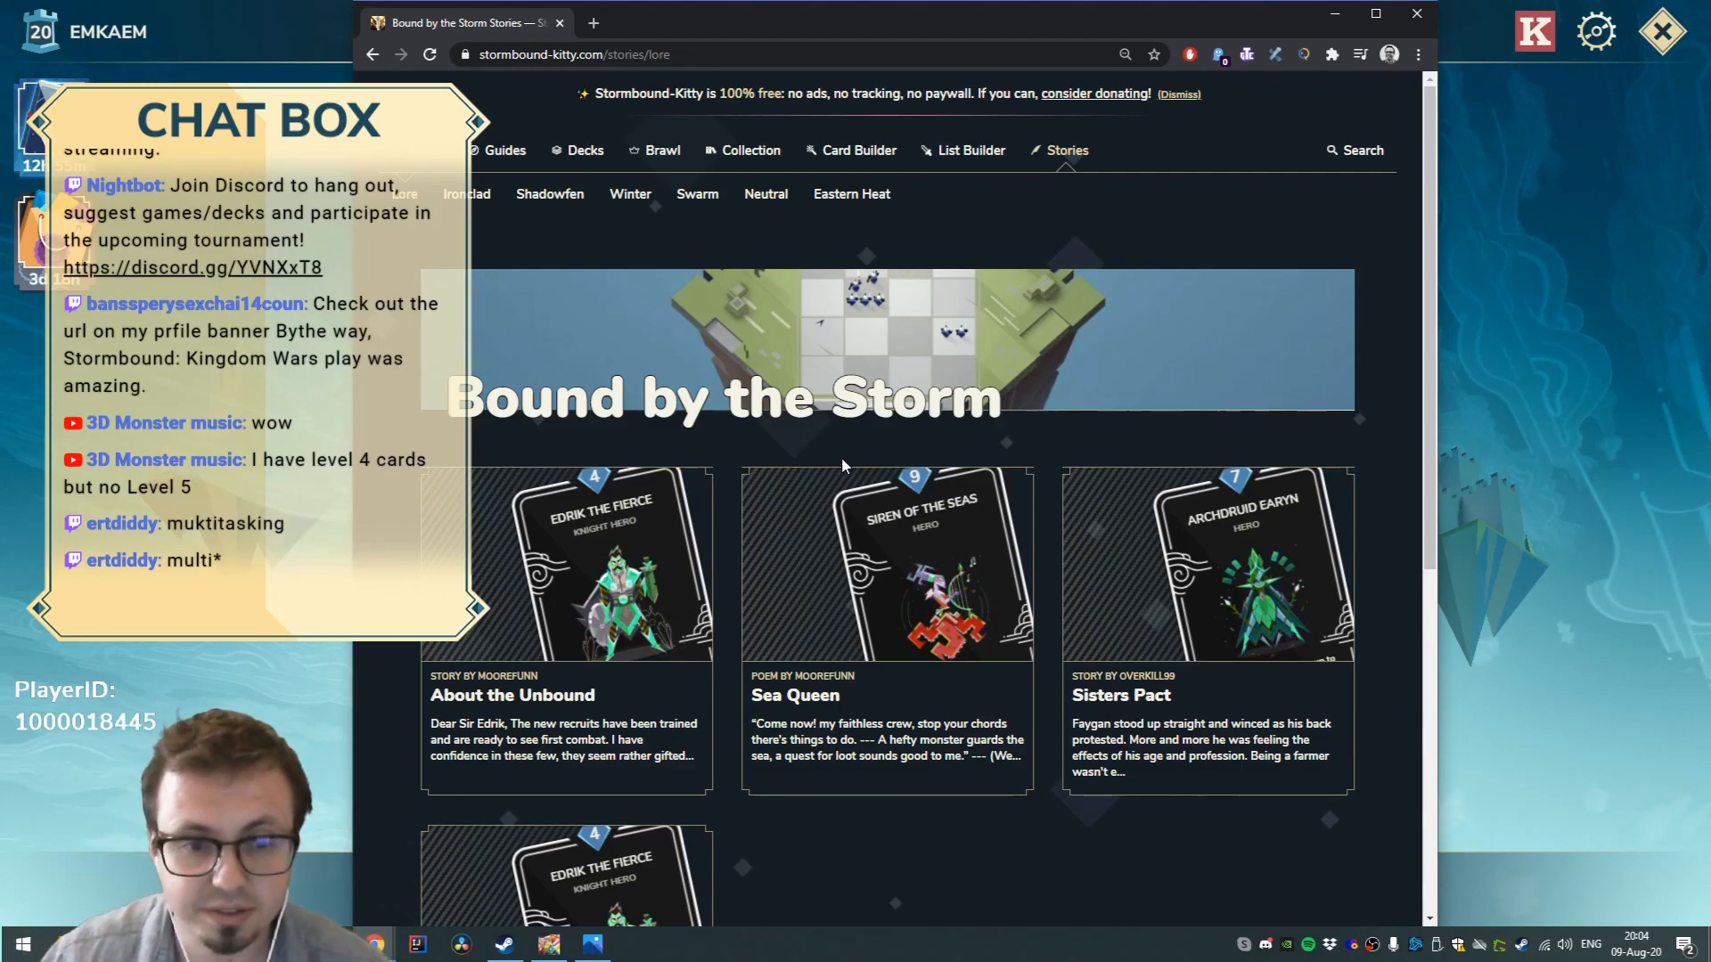
pyautogui.scroll(-3)
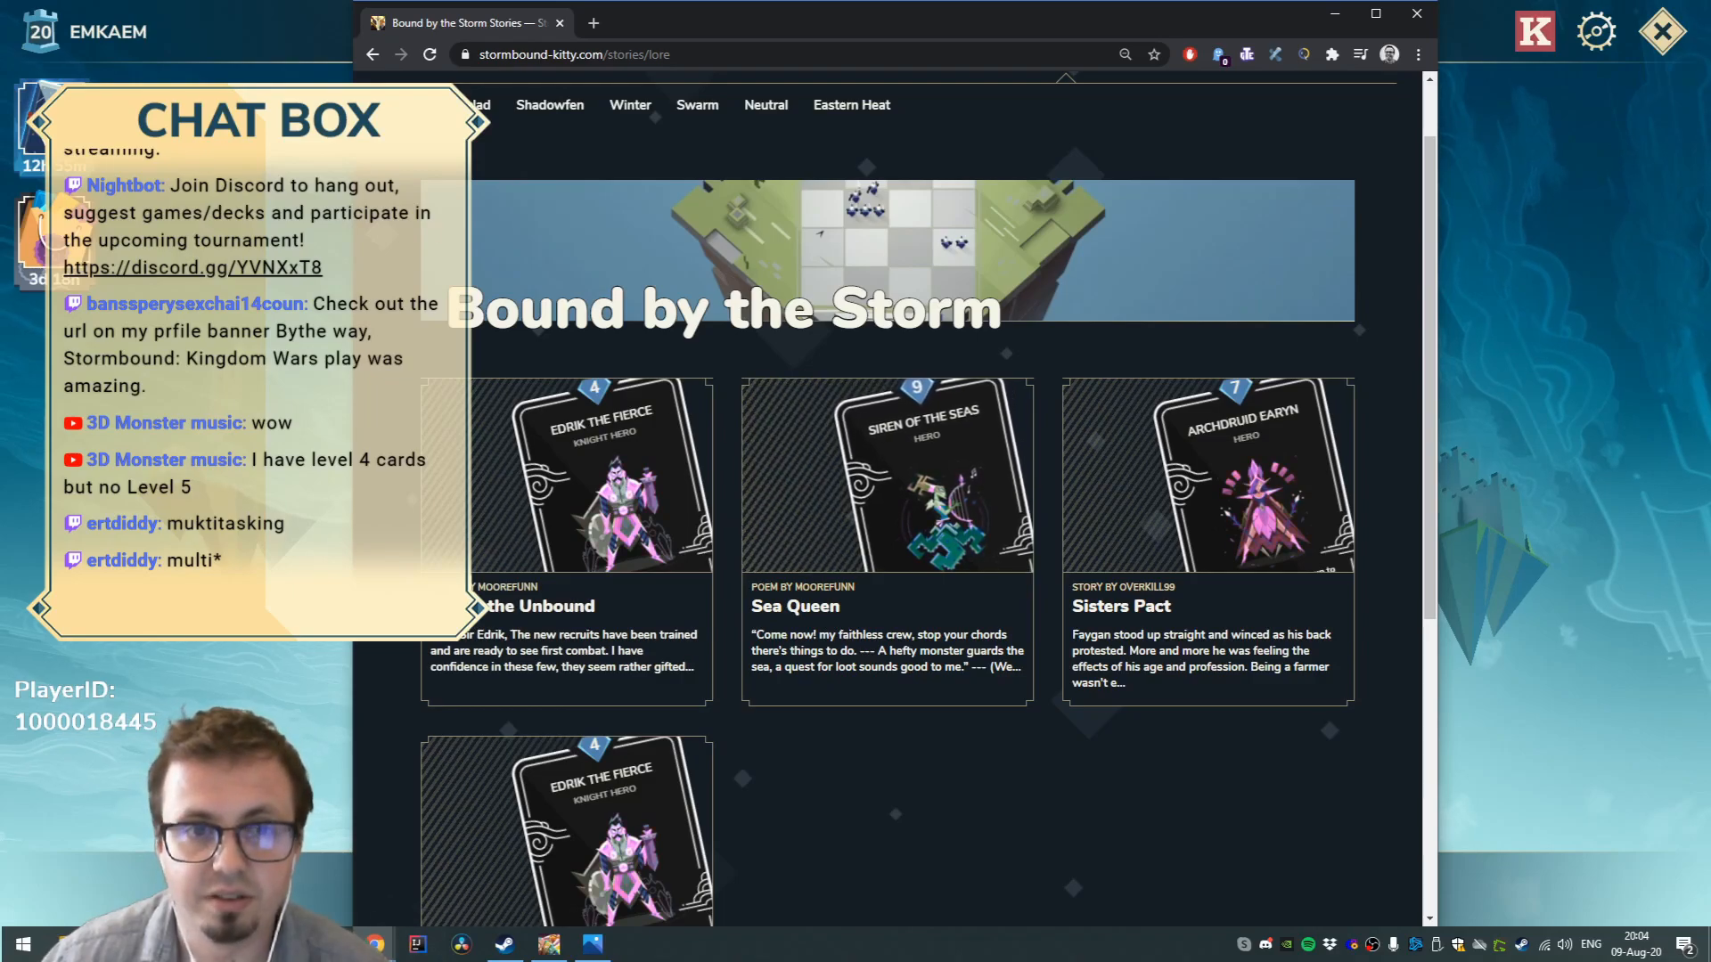
pyautogui.scroll(-3)
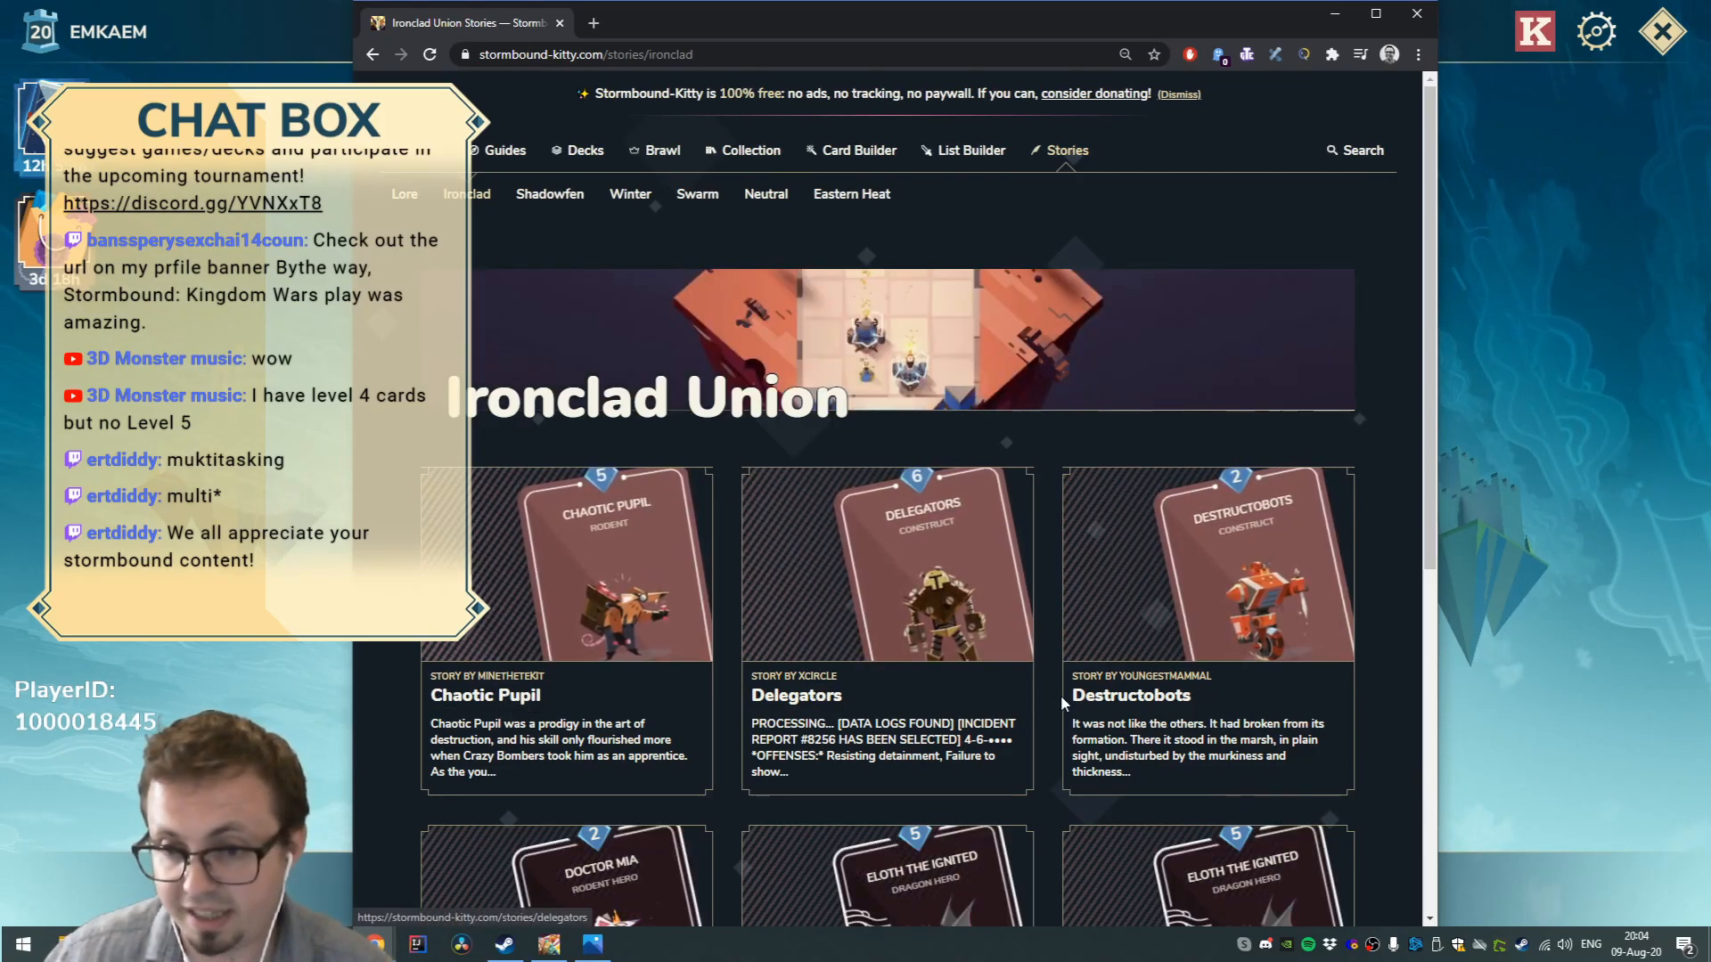
pyautogui.scroll(-3)
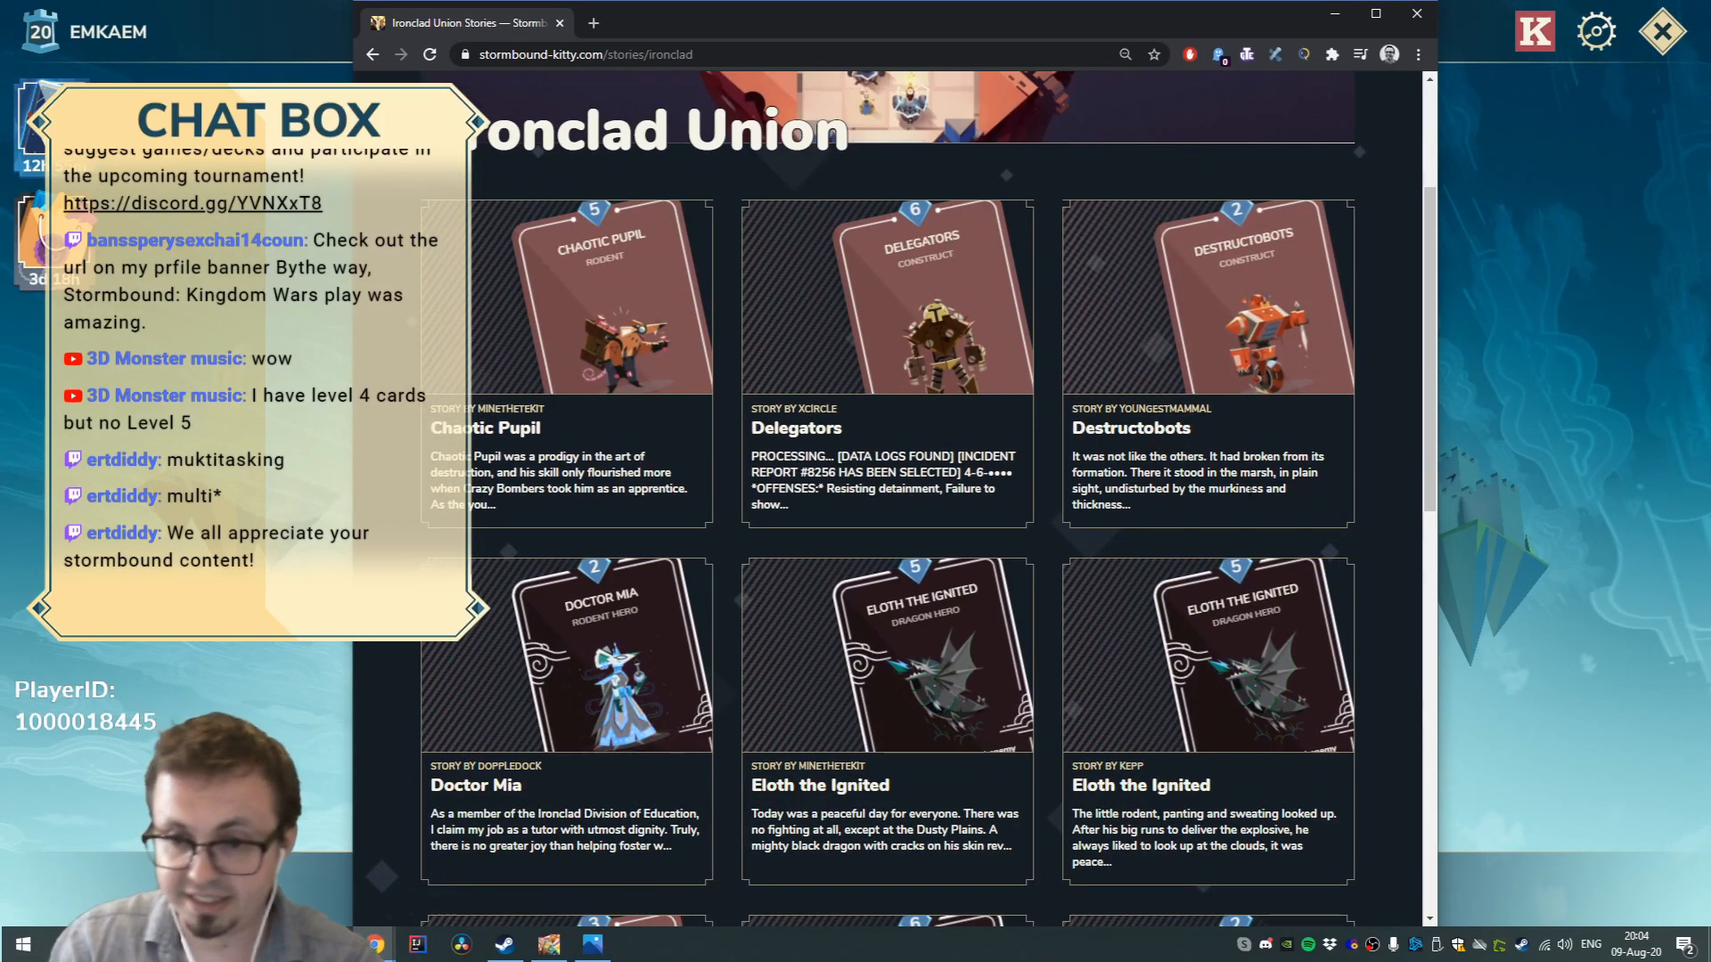
pyautogui.scroll(-3)
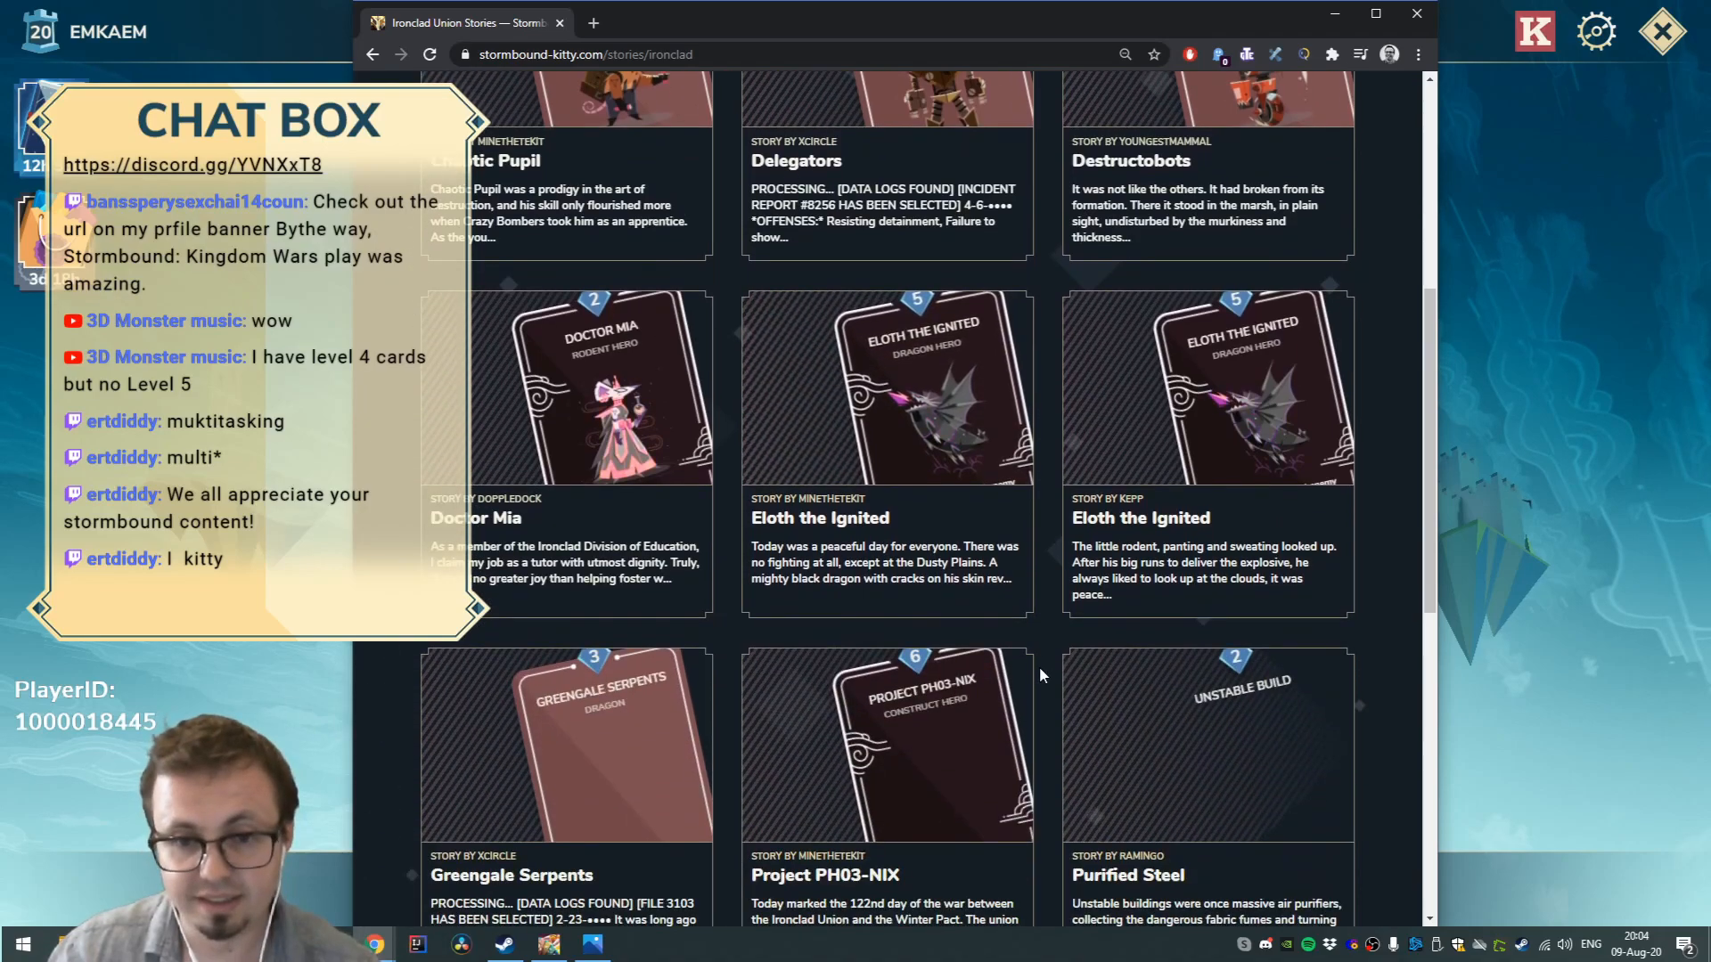
pyautogui.scroll(-3)
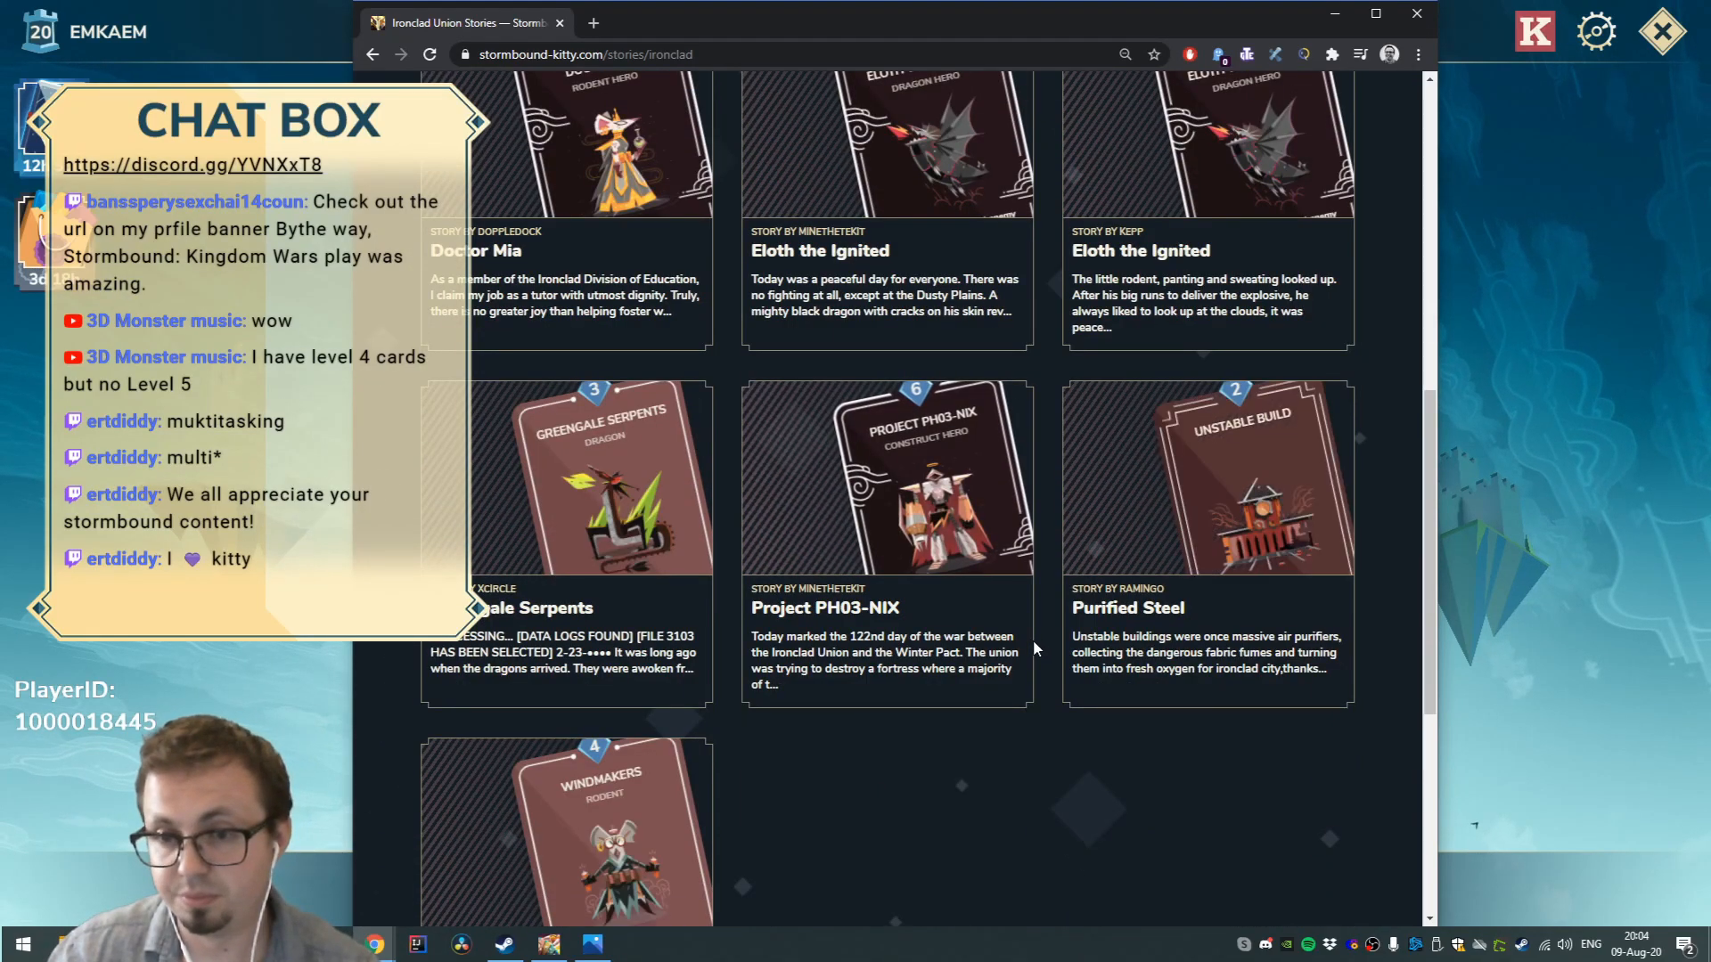
pyautogui.scroll(-3)
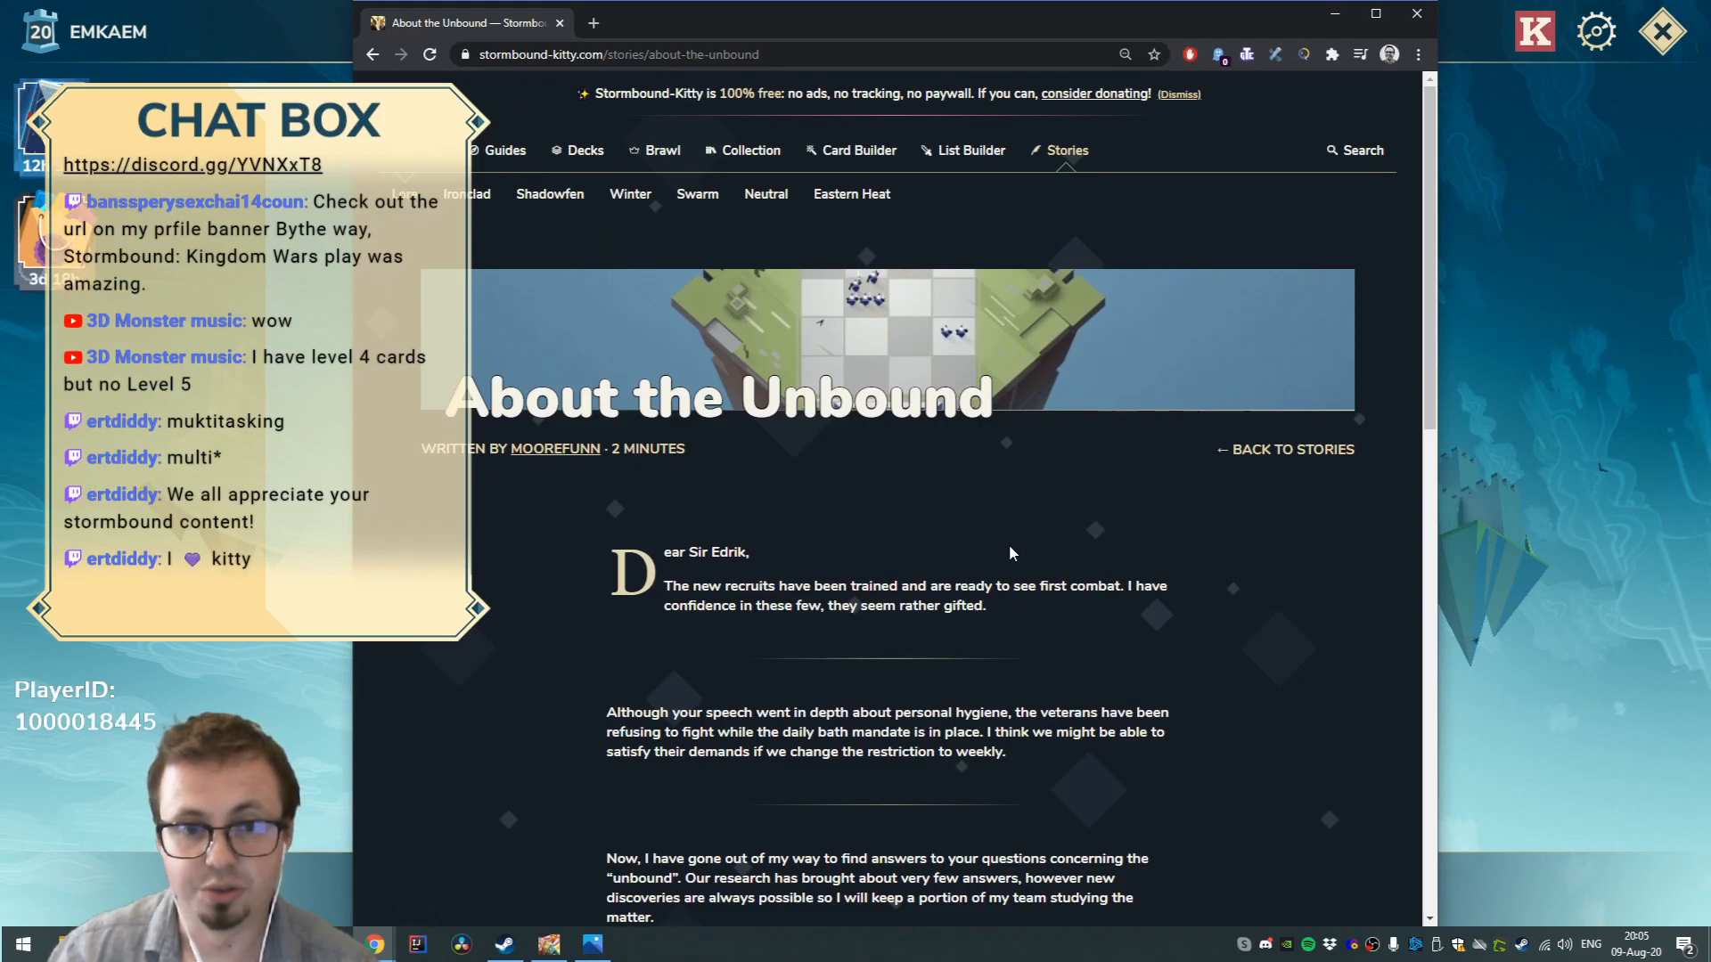
pyautogui.moveTo(844, 477)
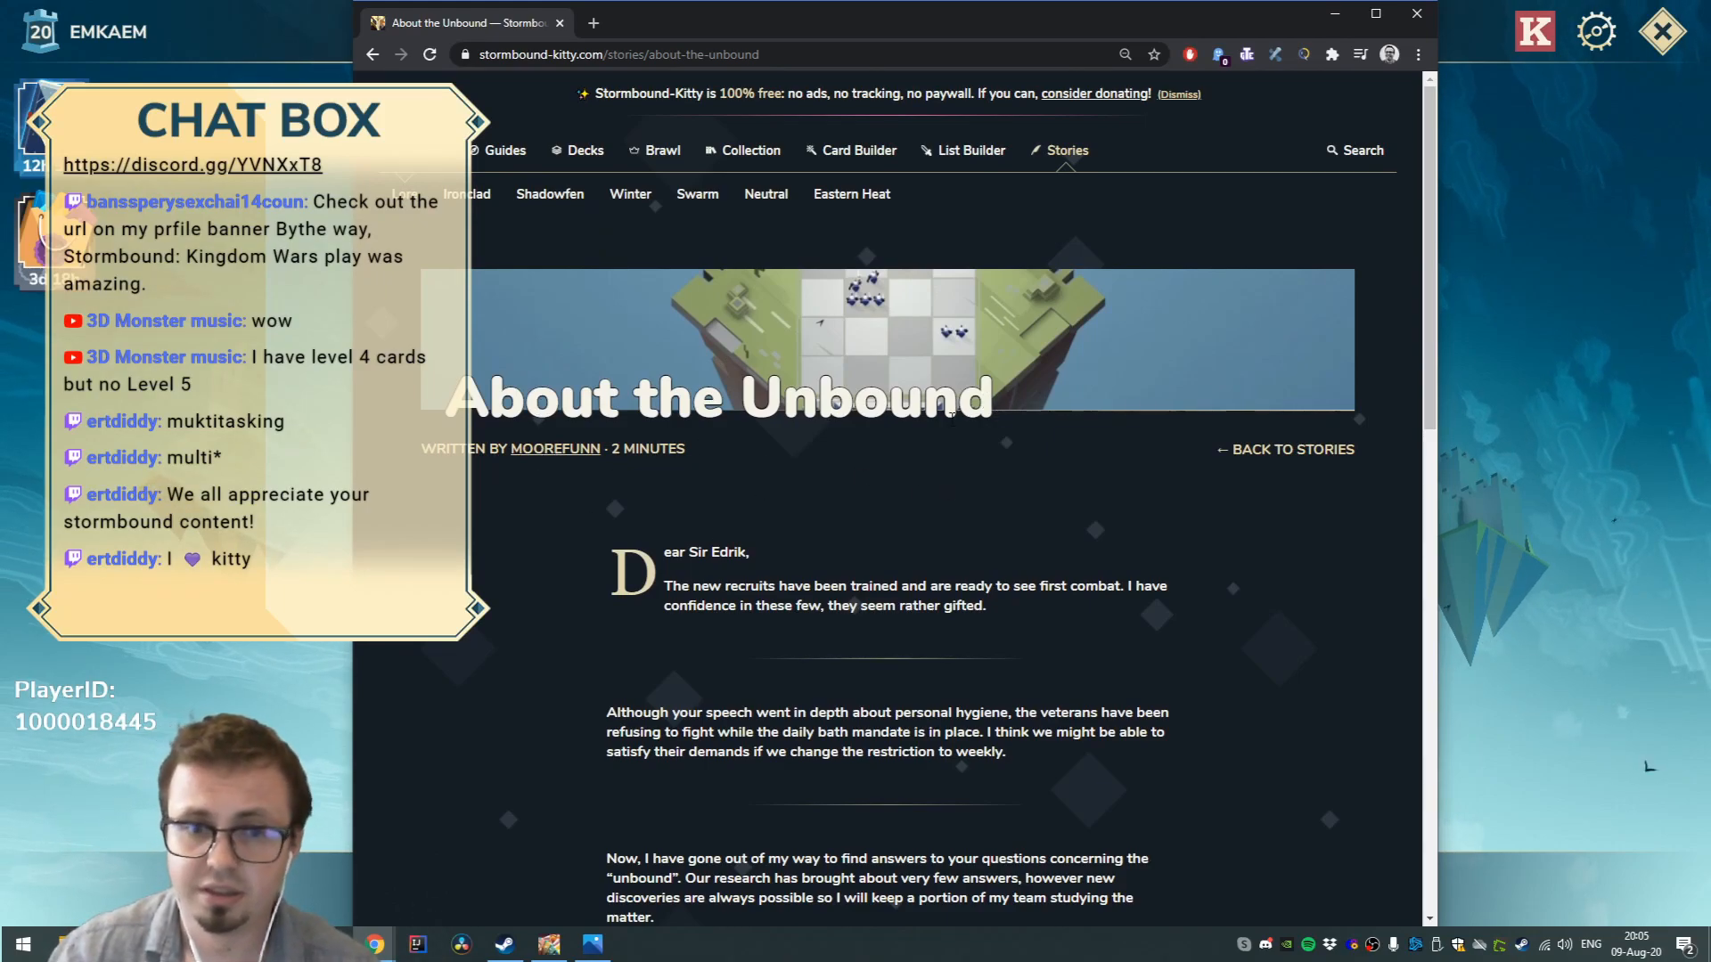
pyautogui.scroll(-3)
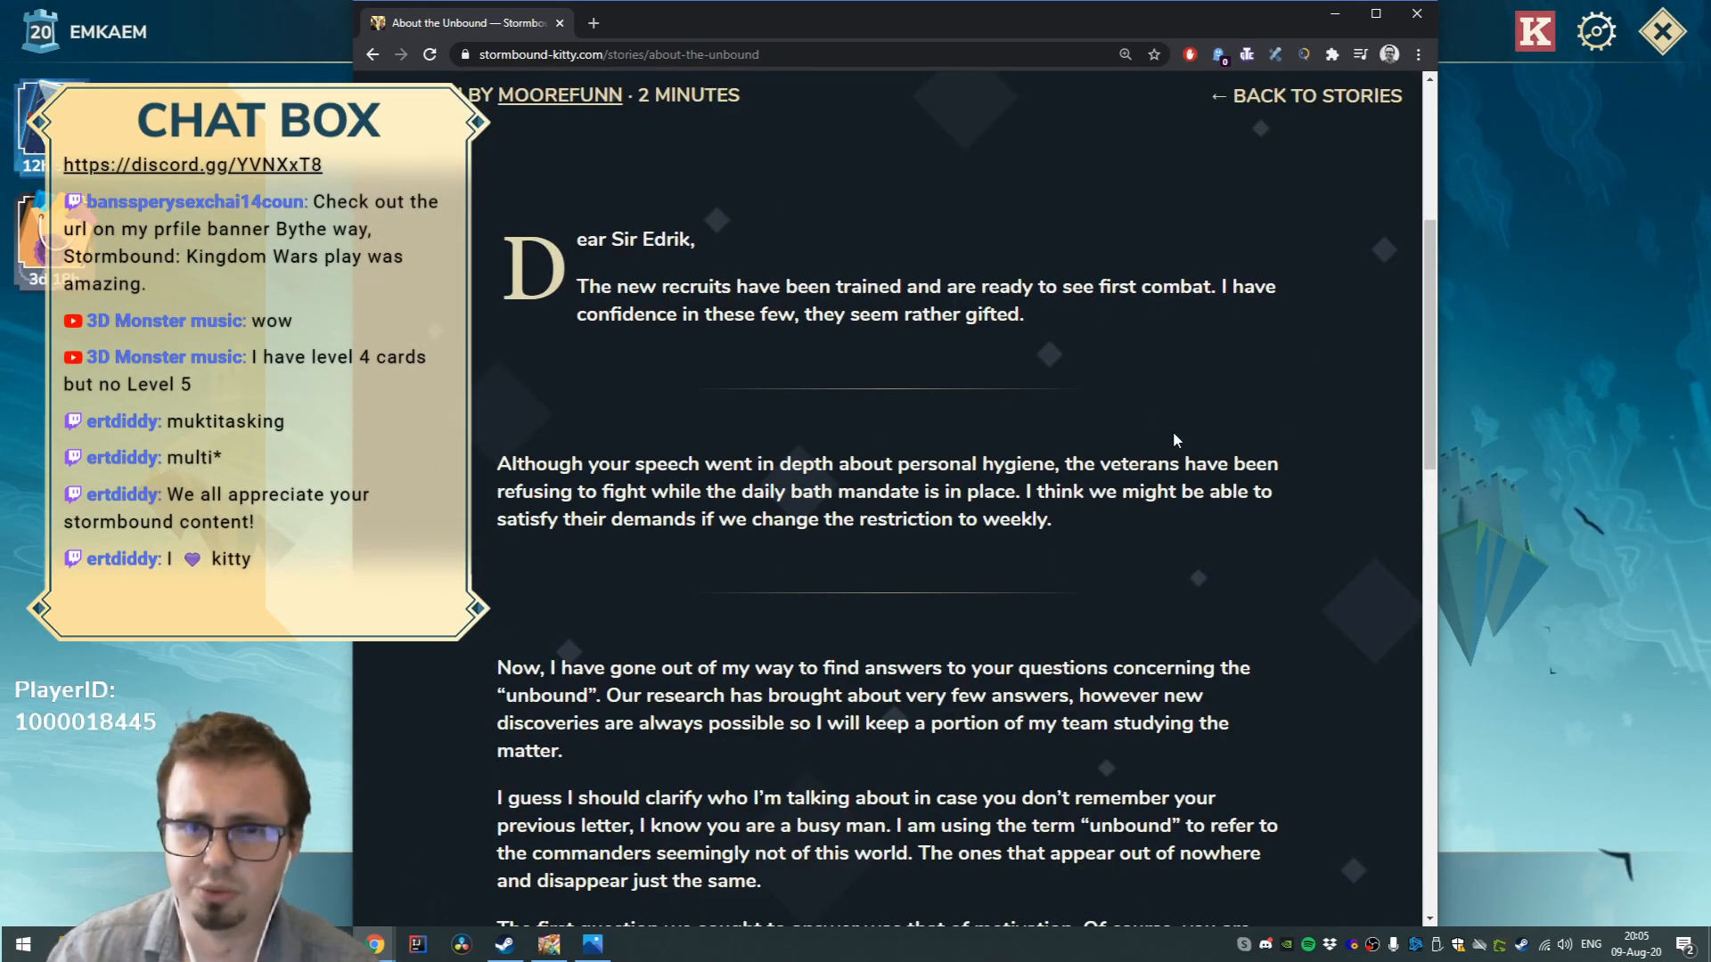
pyautogui.moveTo(1160, 339)
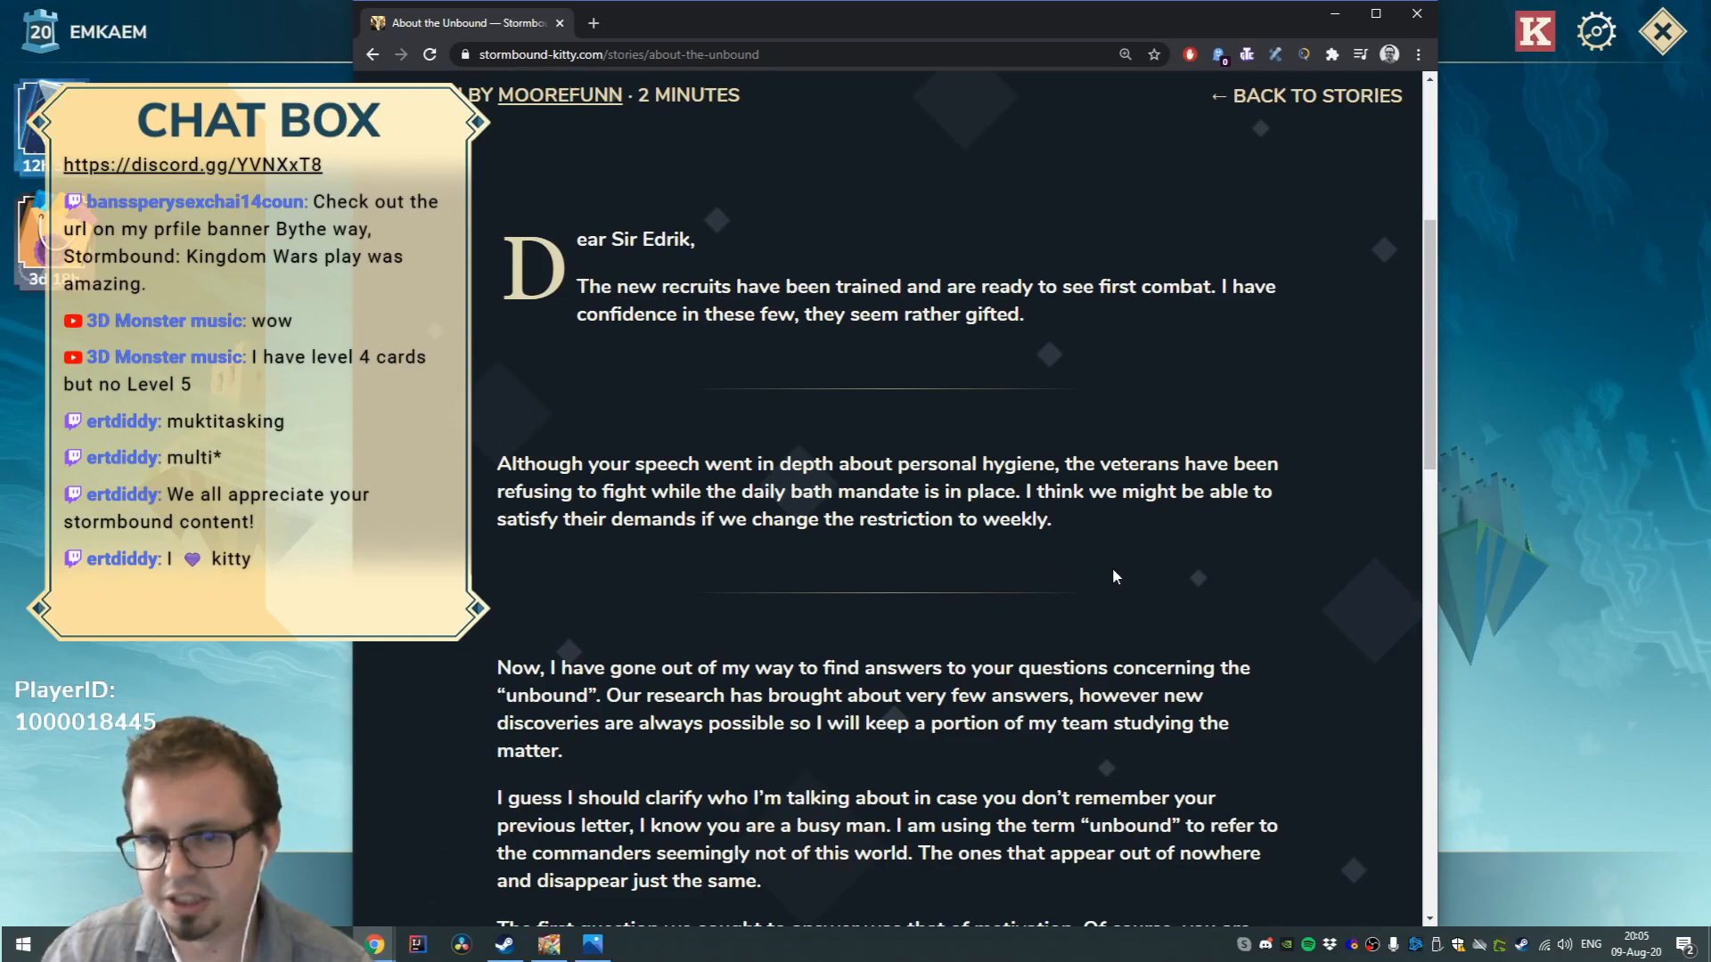
pyautogui.moveTo(778, 632)
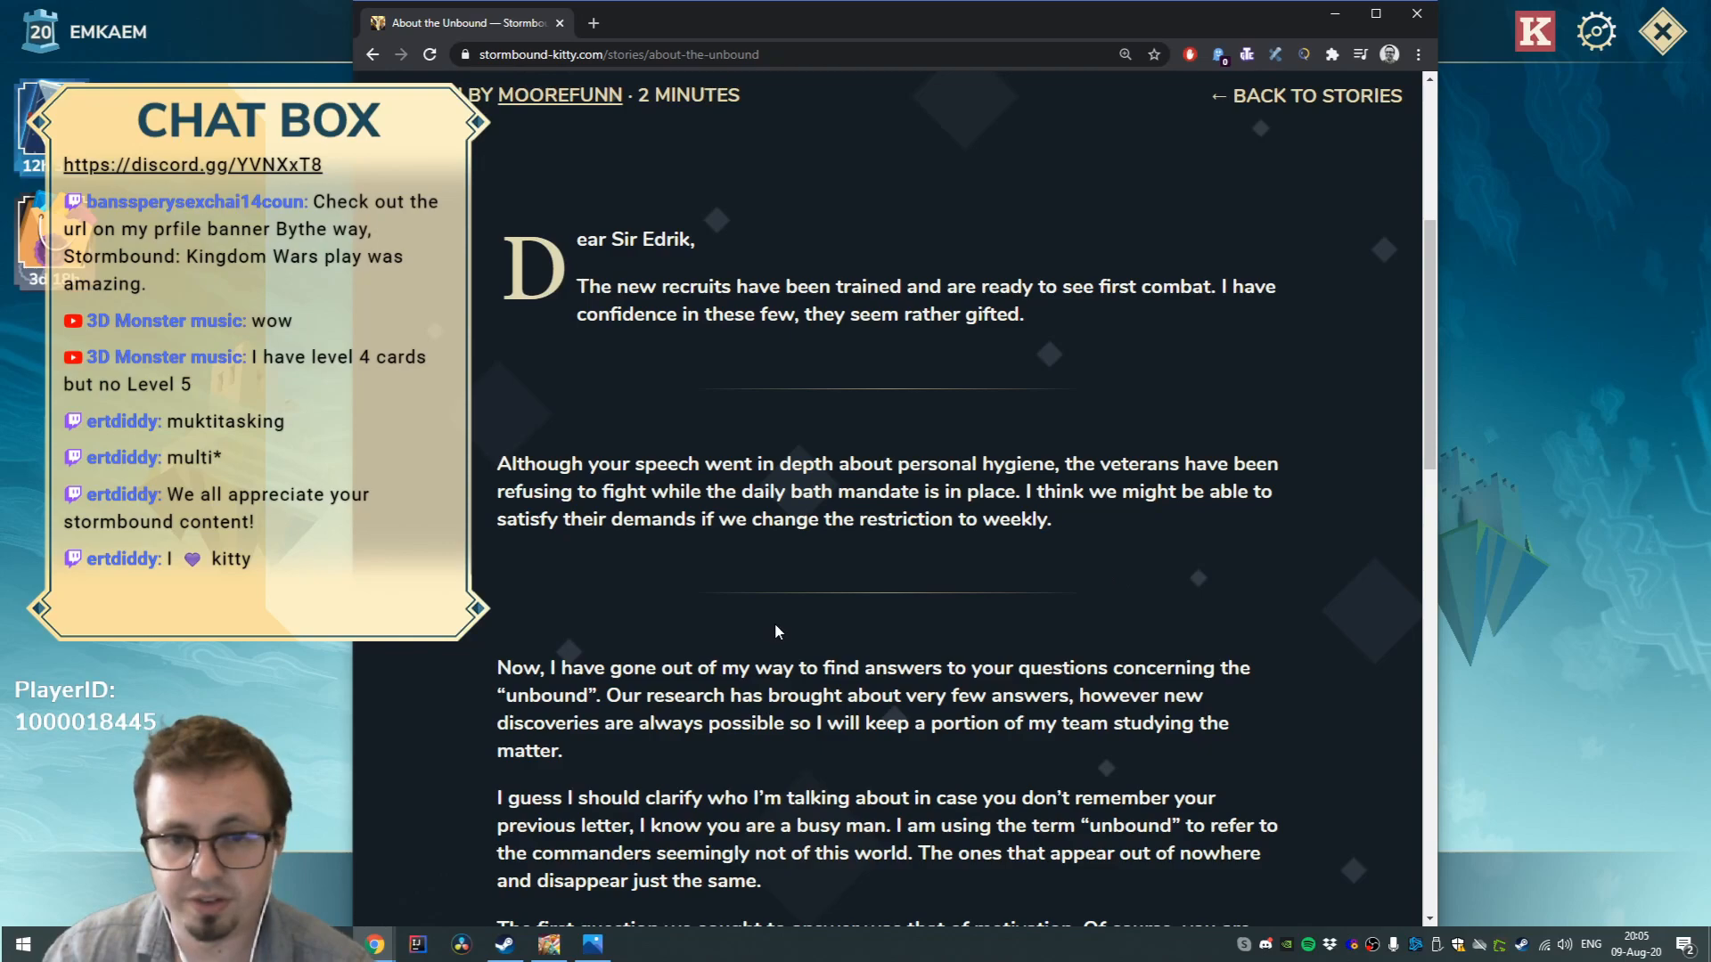
pyautogui.moveTo(934, 575)
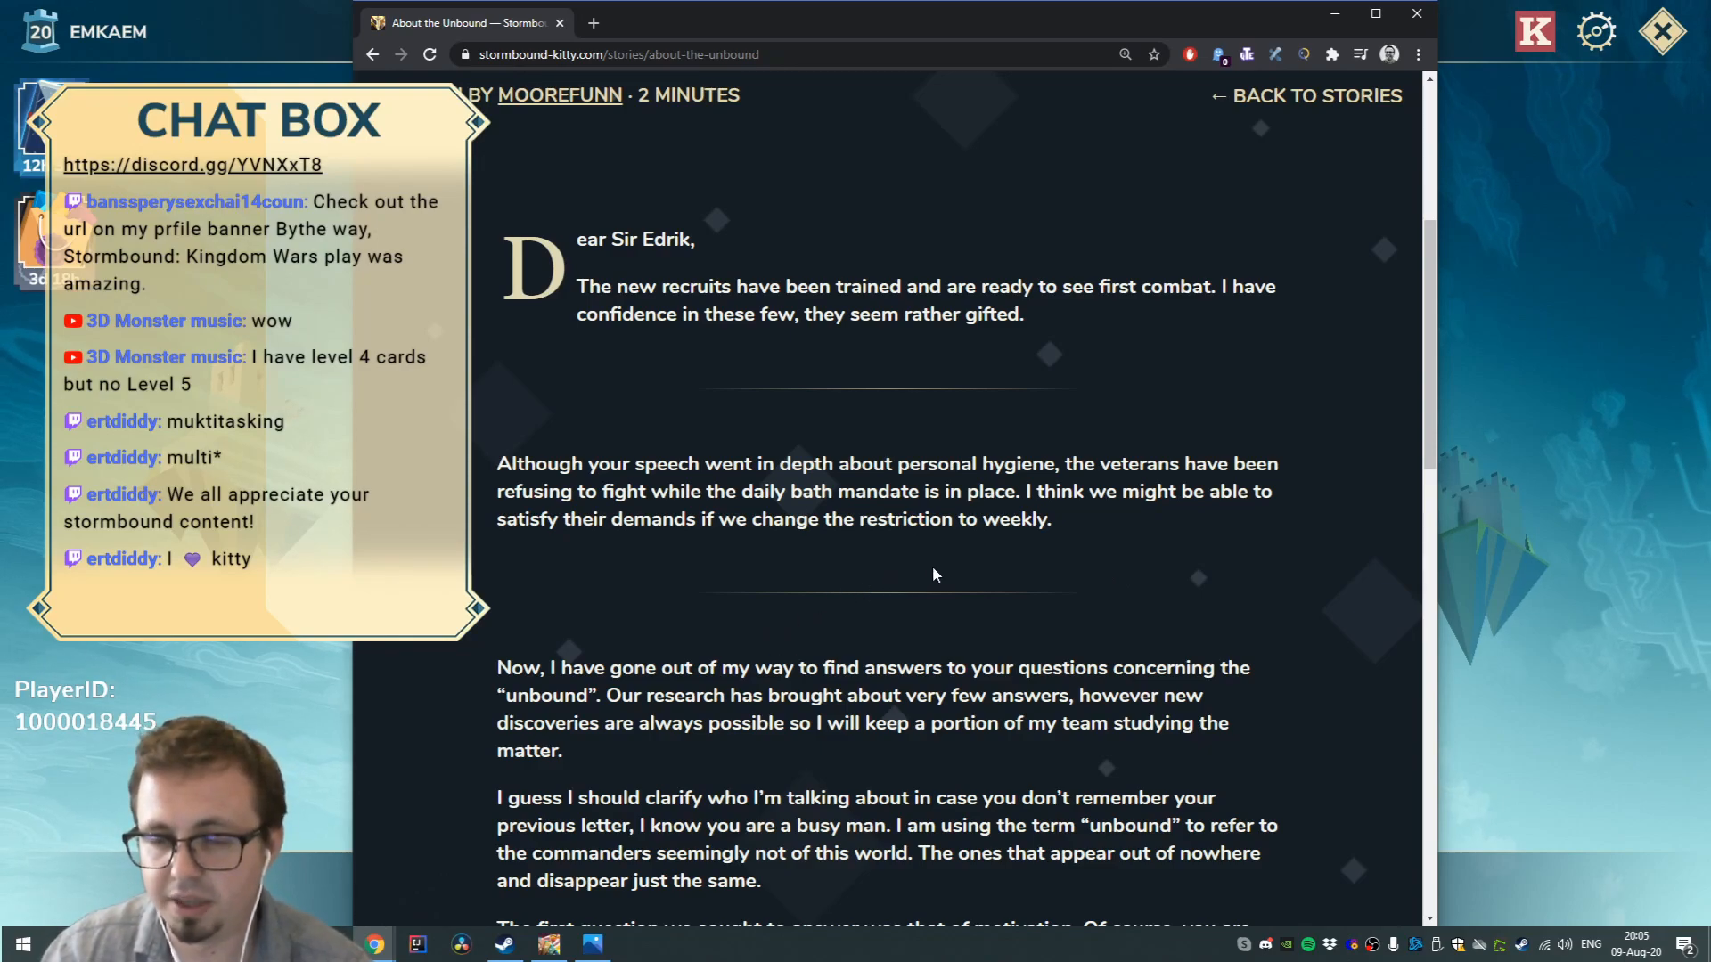
pyautogui.moveTo(939, 585)
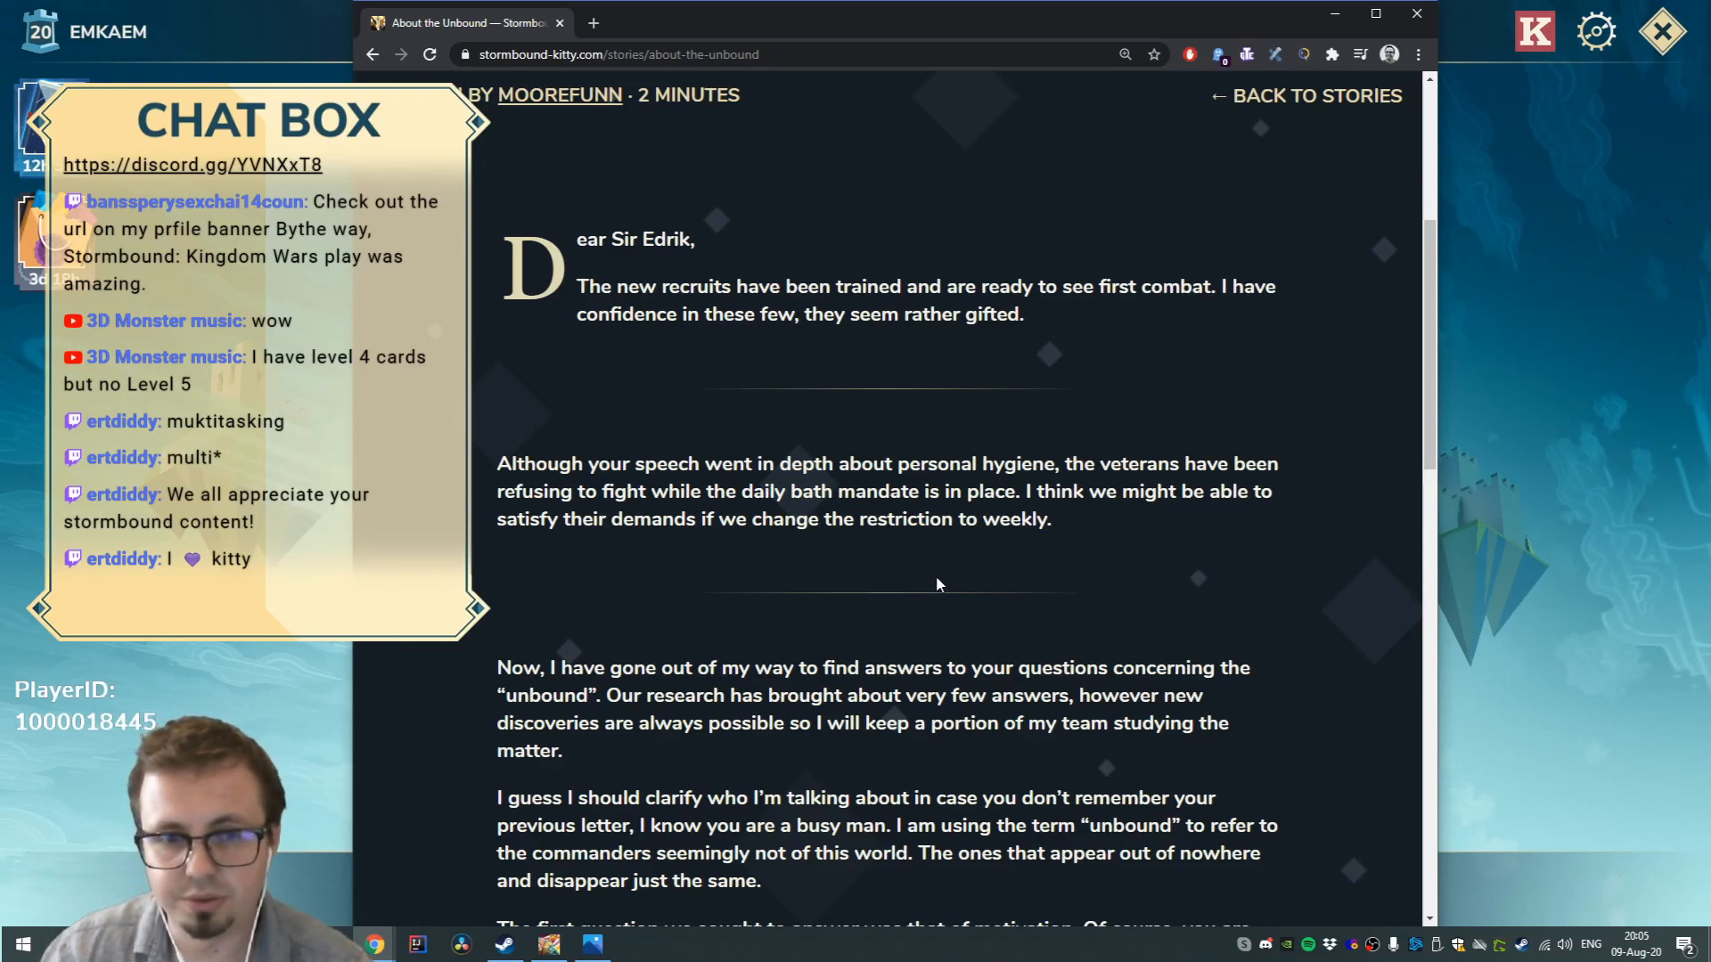
pyautogui.moveTo(897, 580)
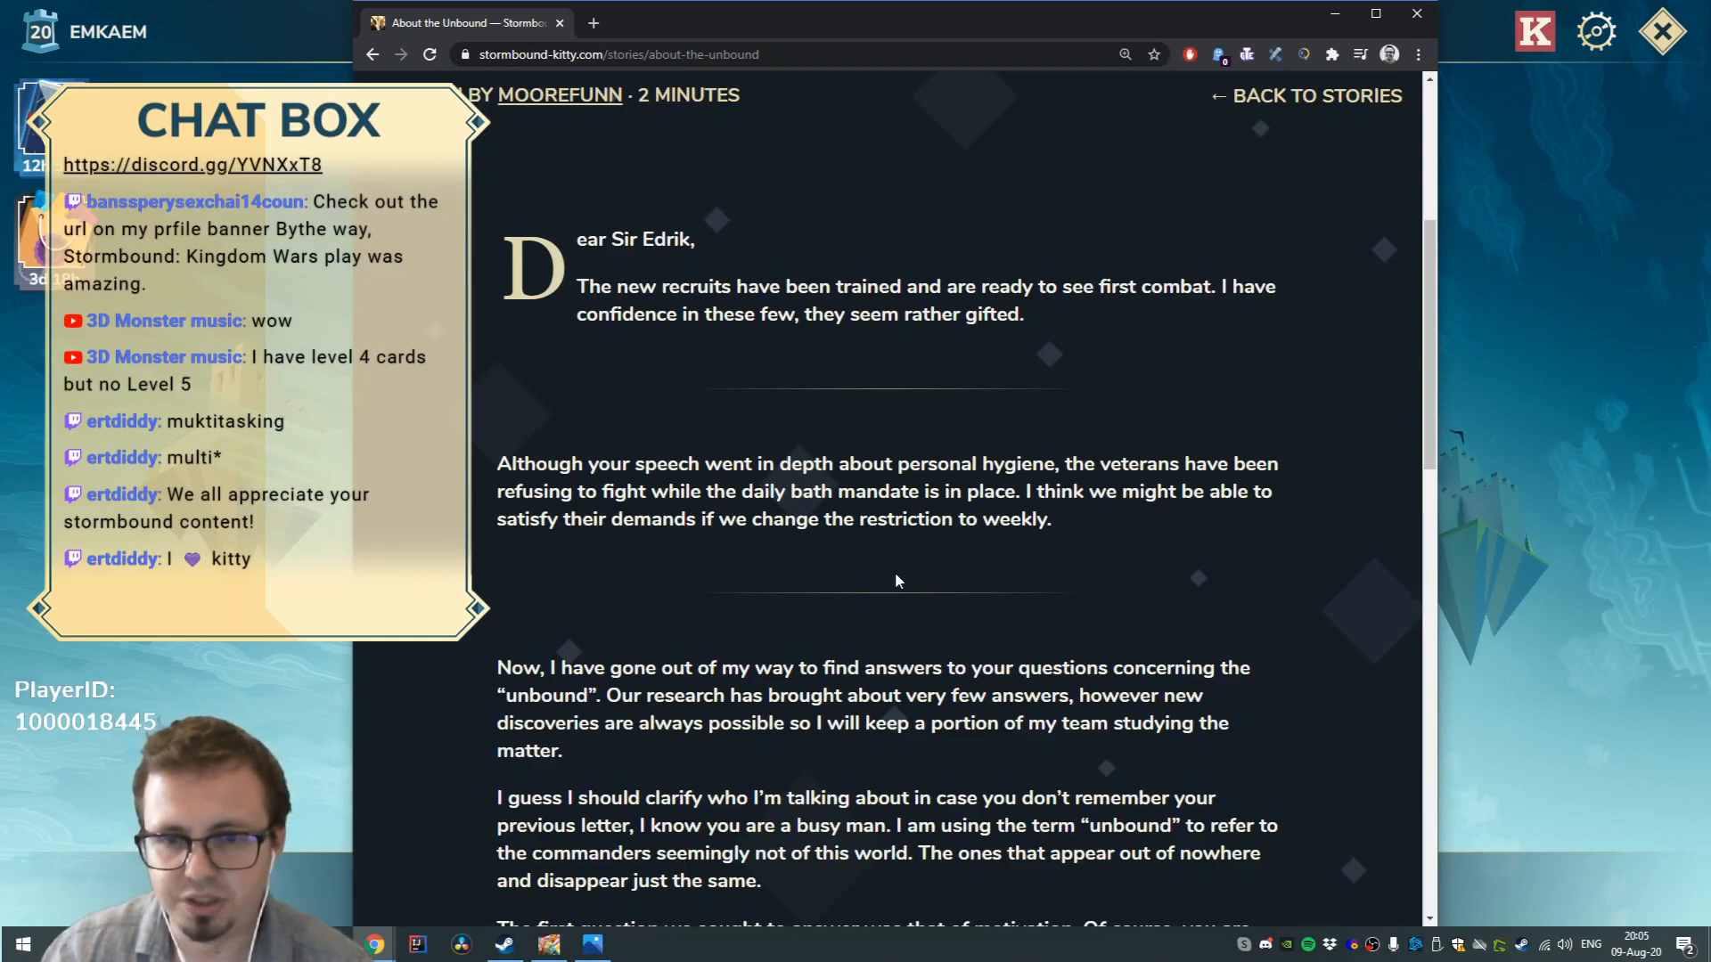
pyautogui.scroll(-3)
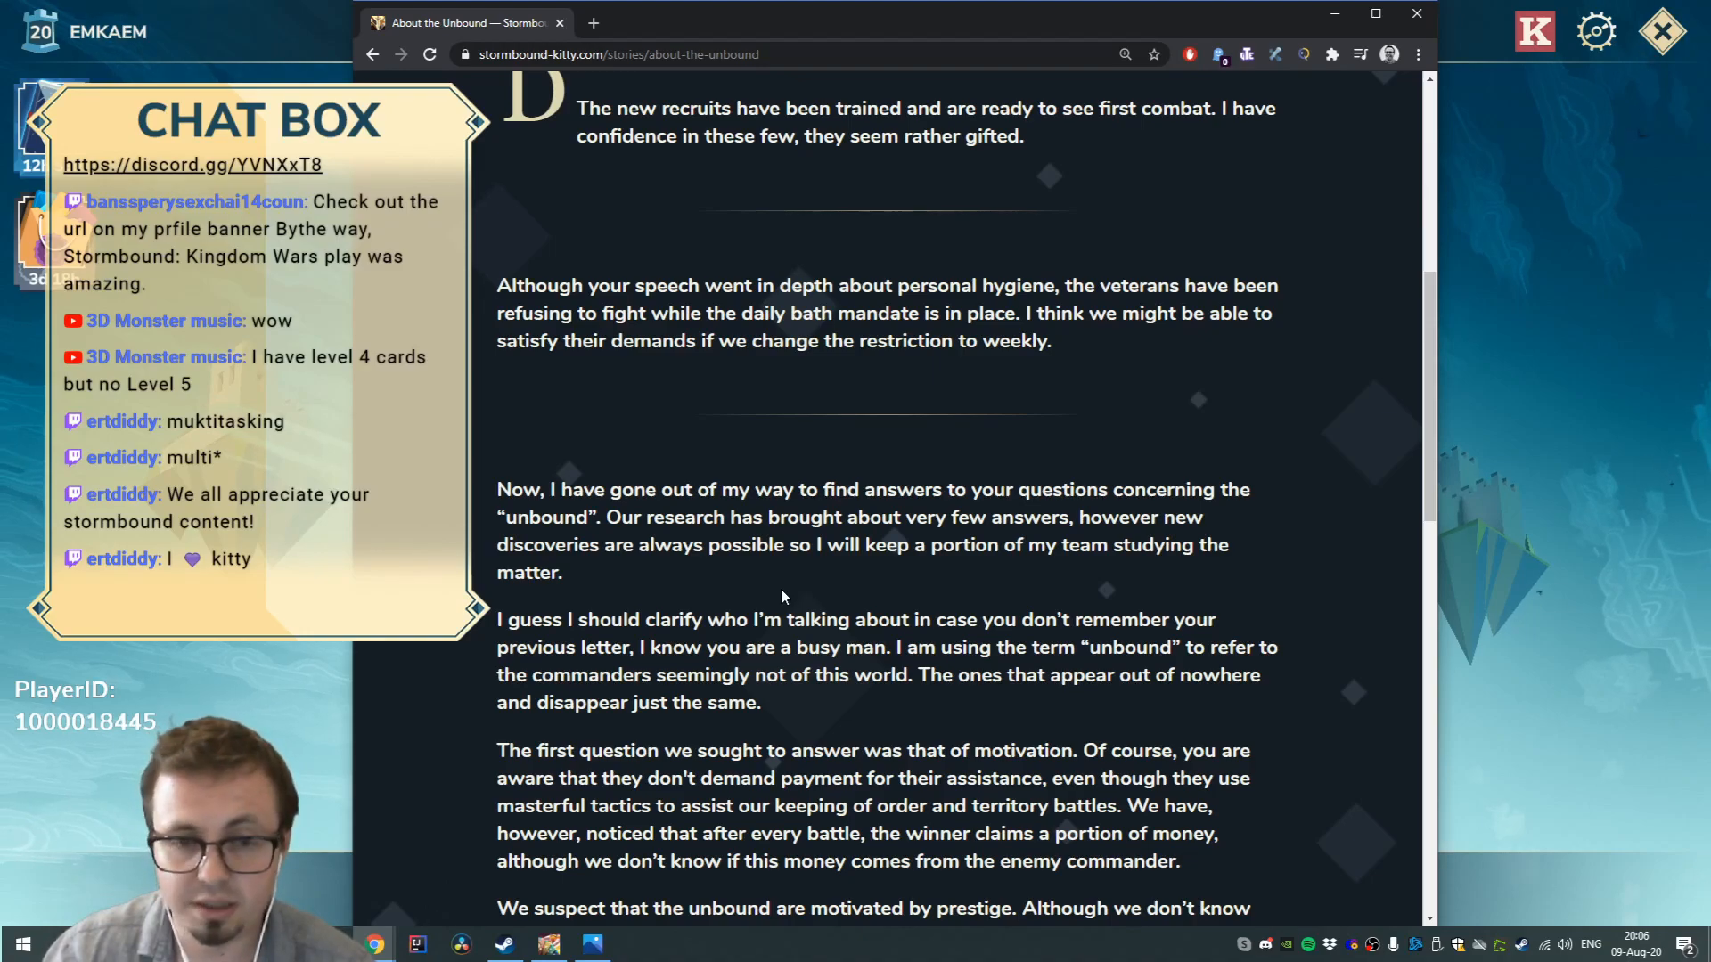
pyautogui.moveTo(796, 583)
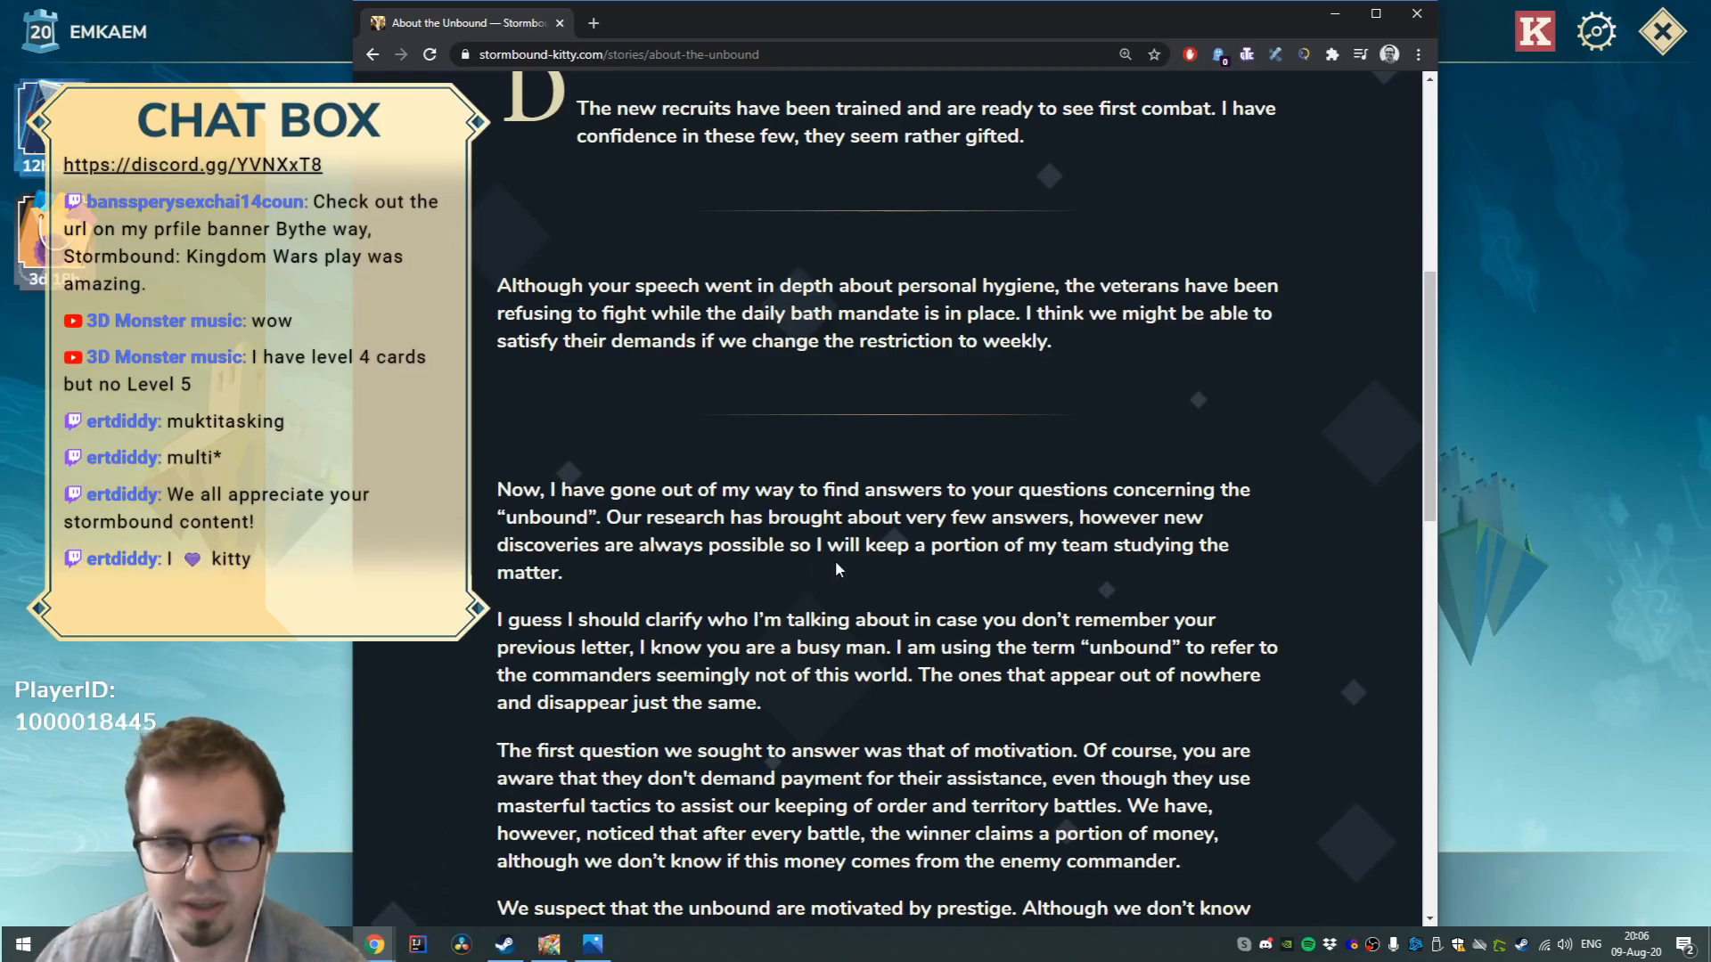
pyautogui.scroll(-3)
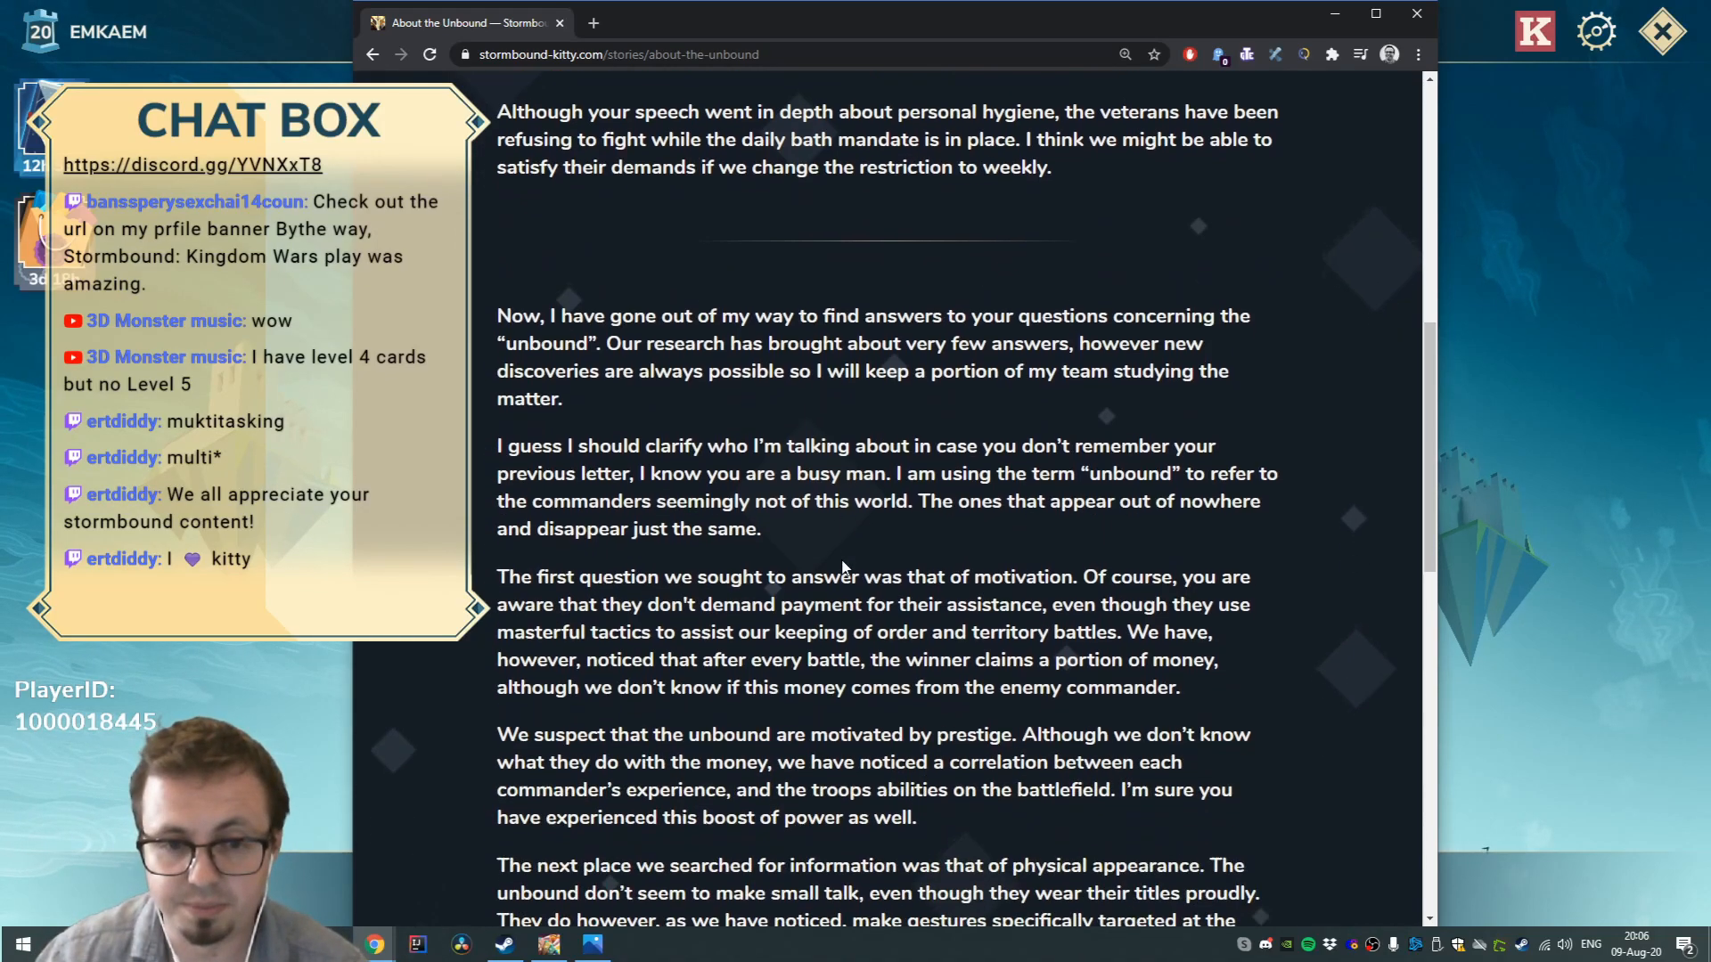
pyautogui.scroll(-3)
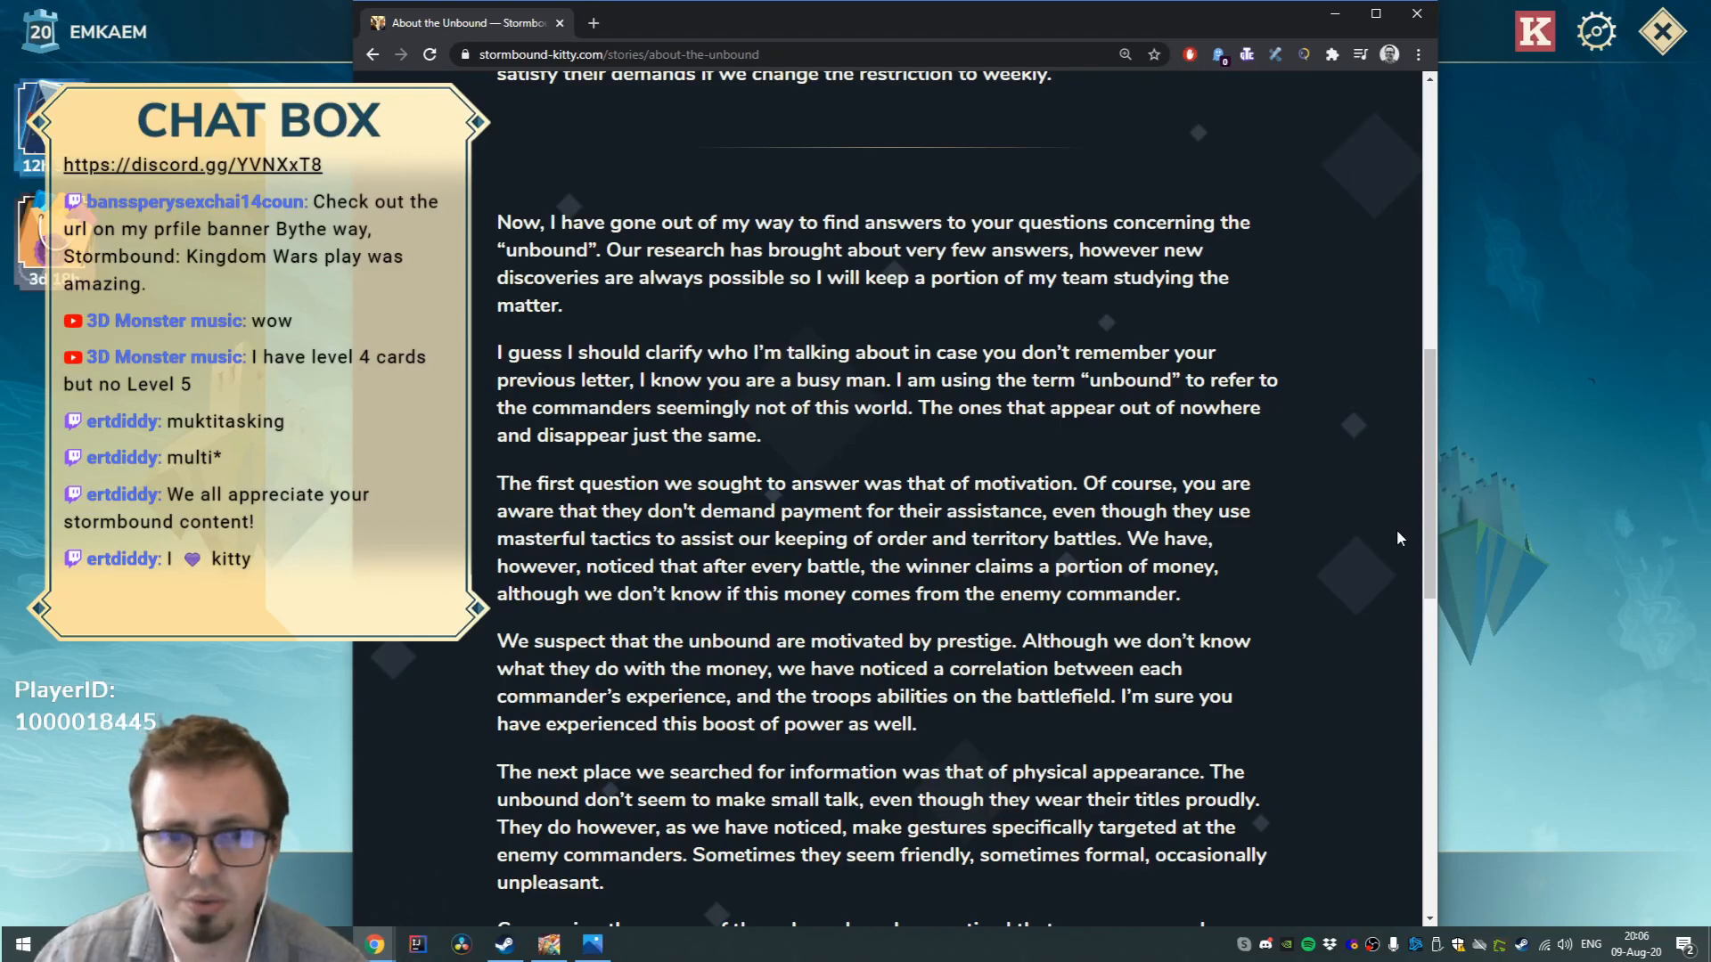
pyautogui.moveTo(1314, 589)
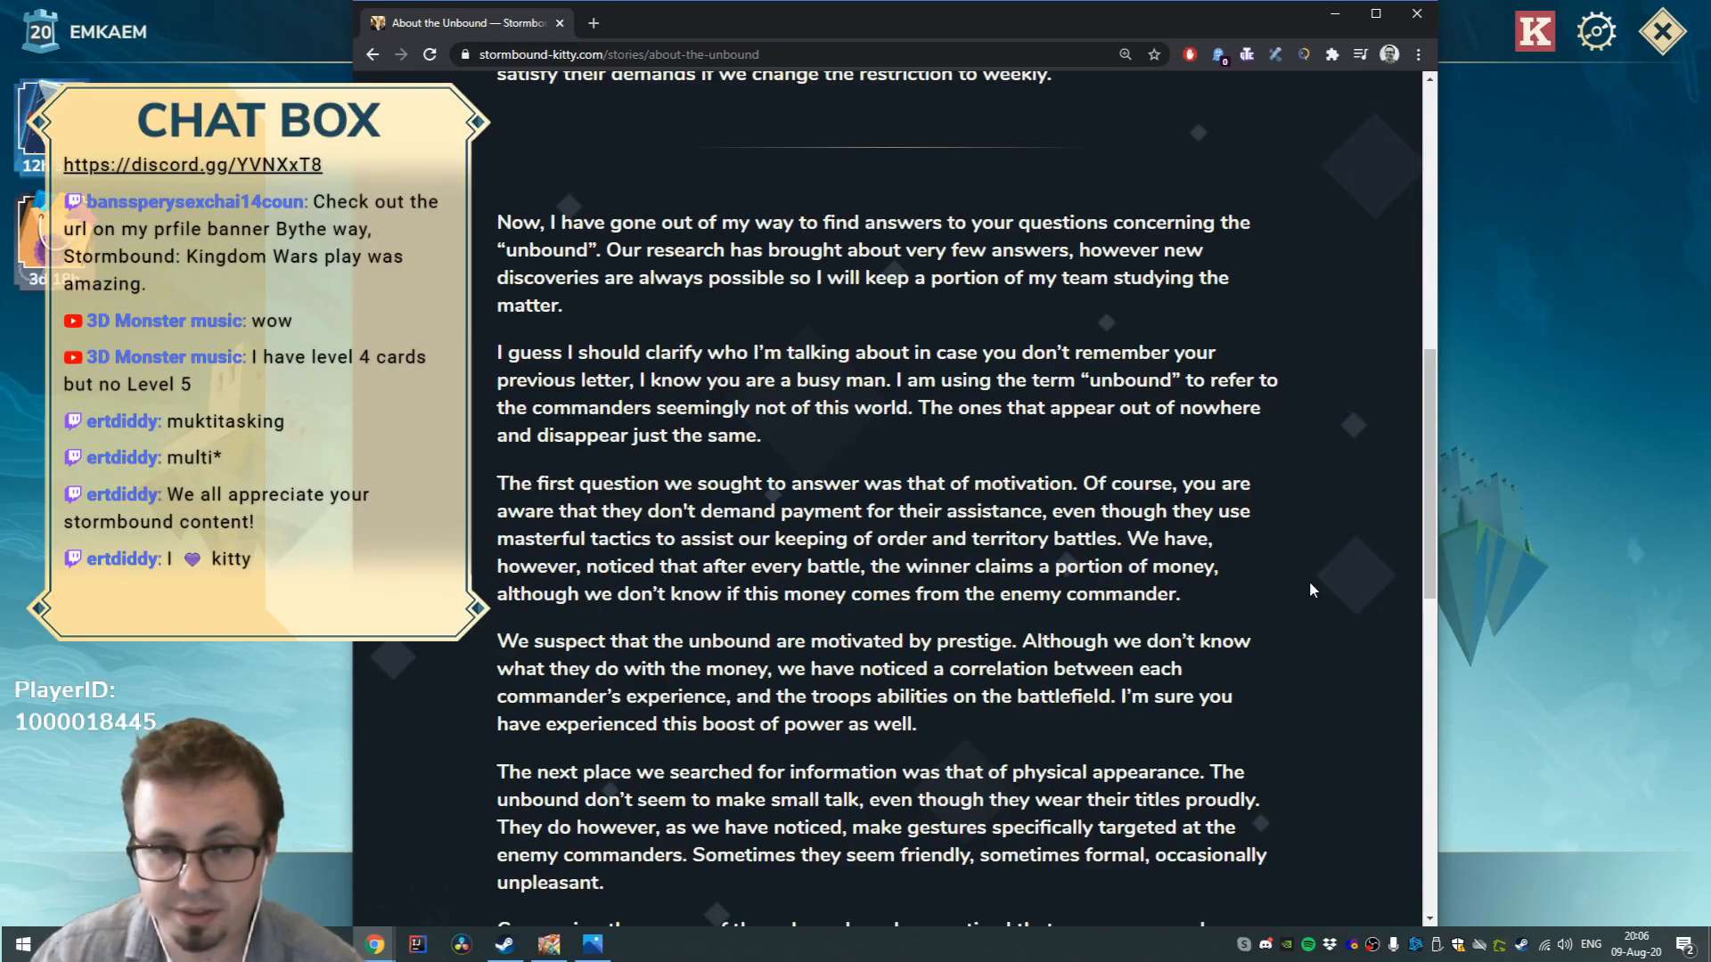
pyautogui.scroll(-3)
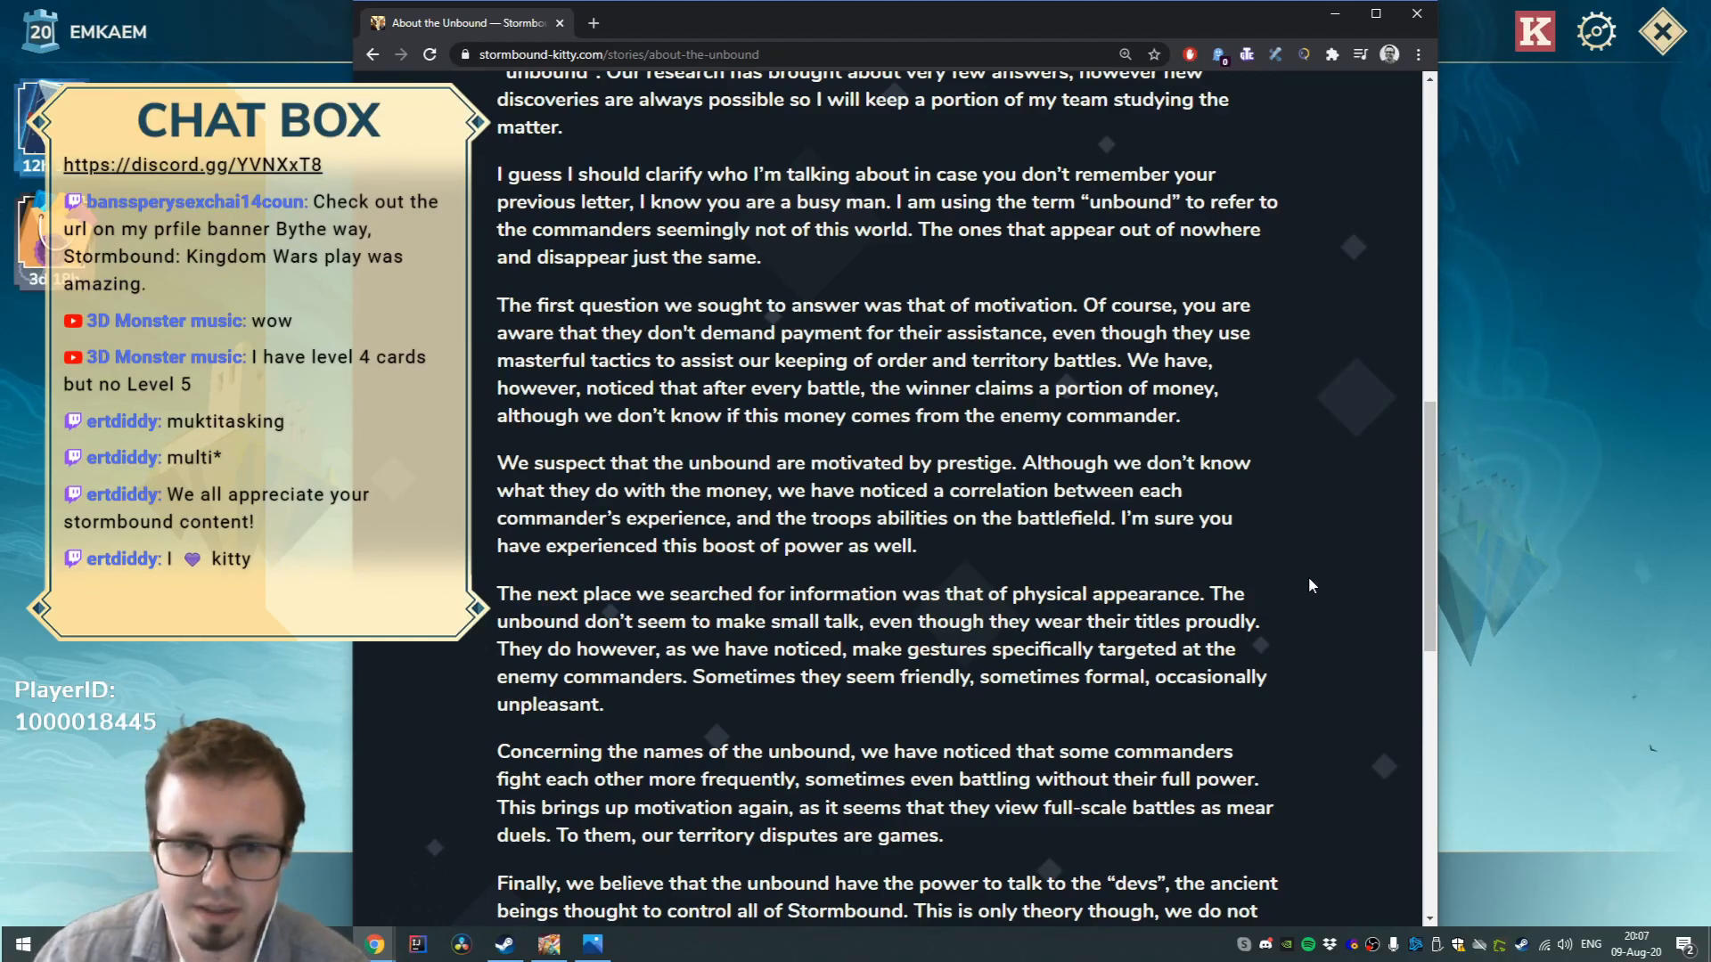
pyautogui.moveTo(1312, 554)
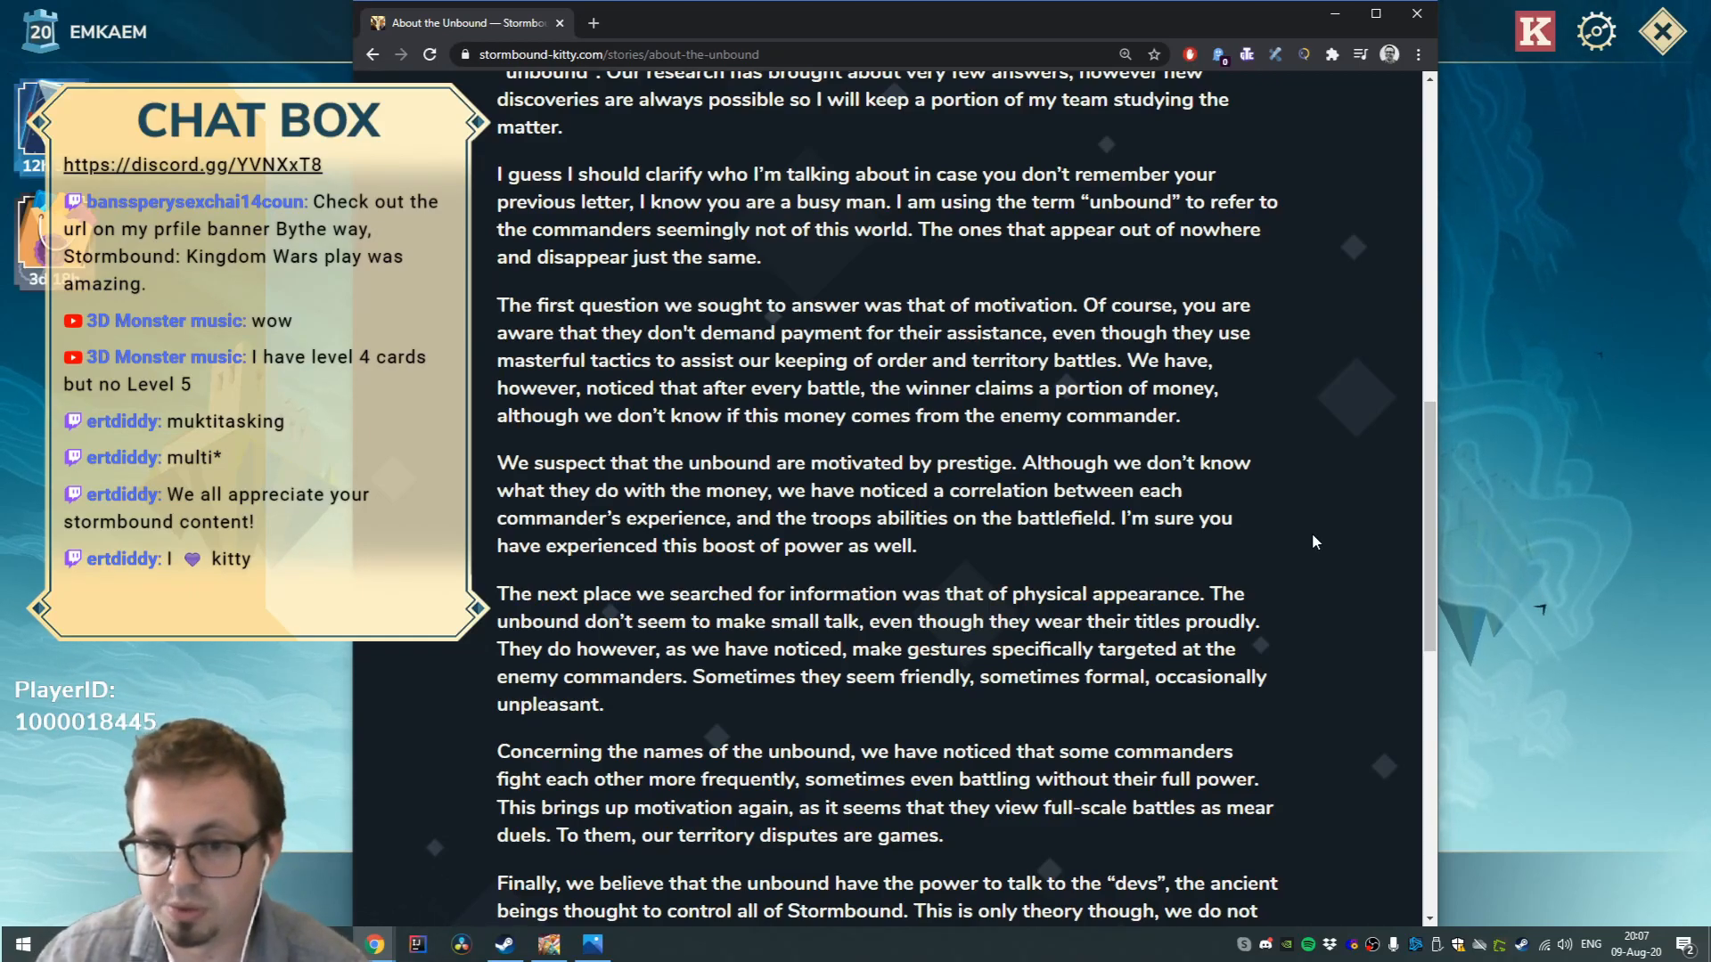
pyautogui.scroll(-3)
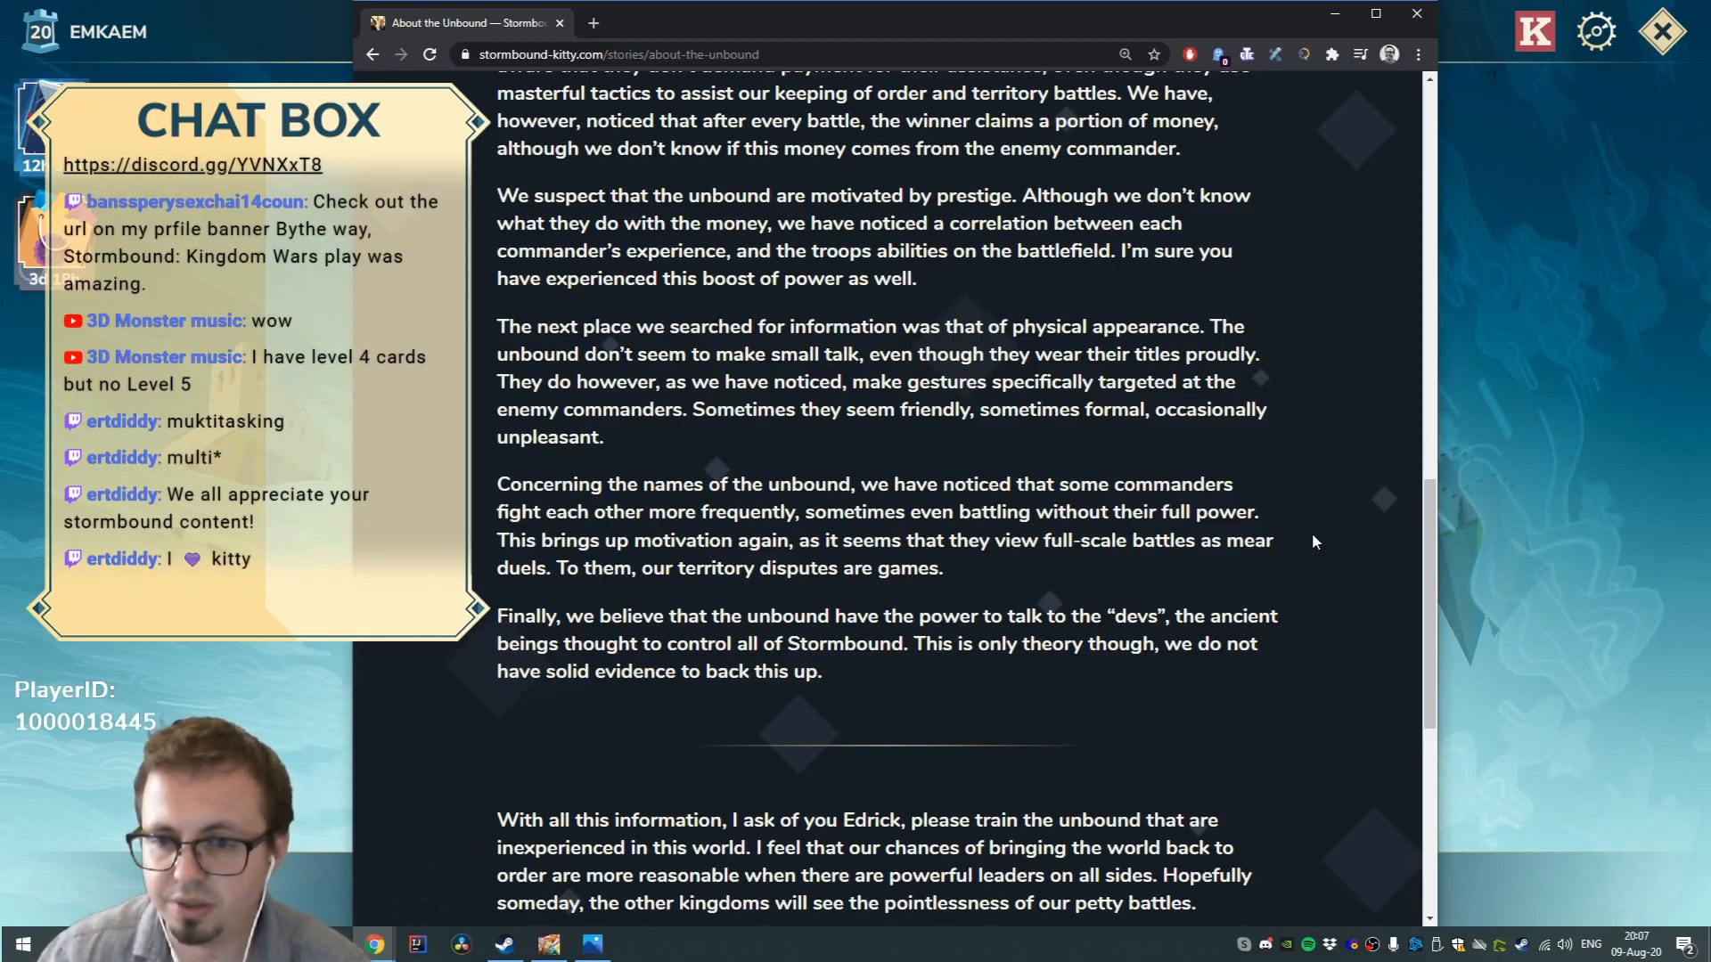
pyautogui.scroll(-3)
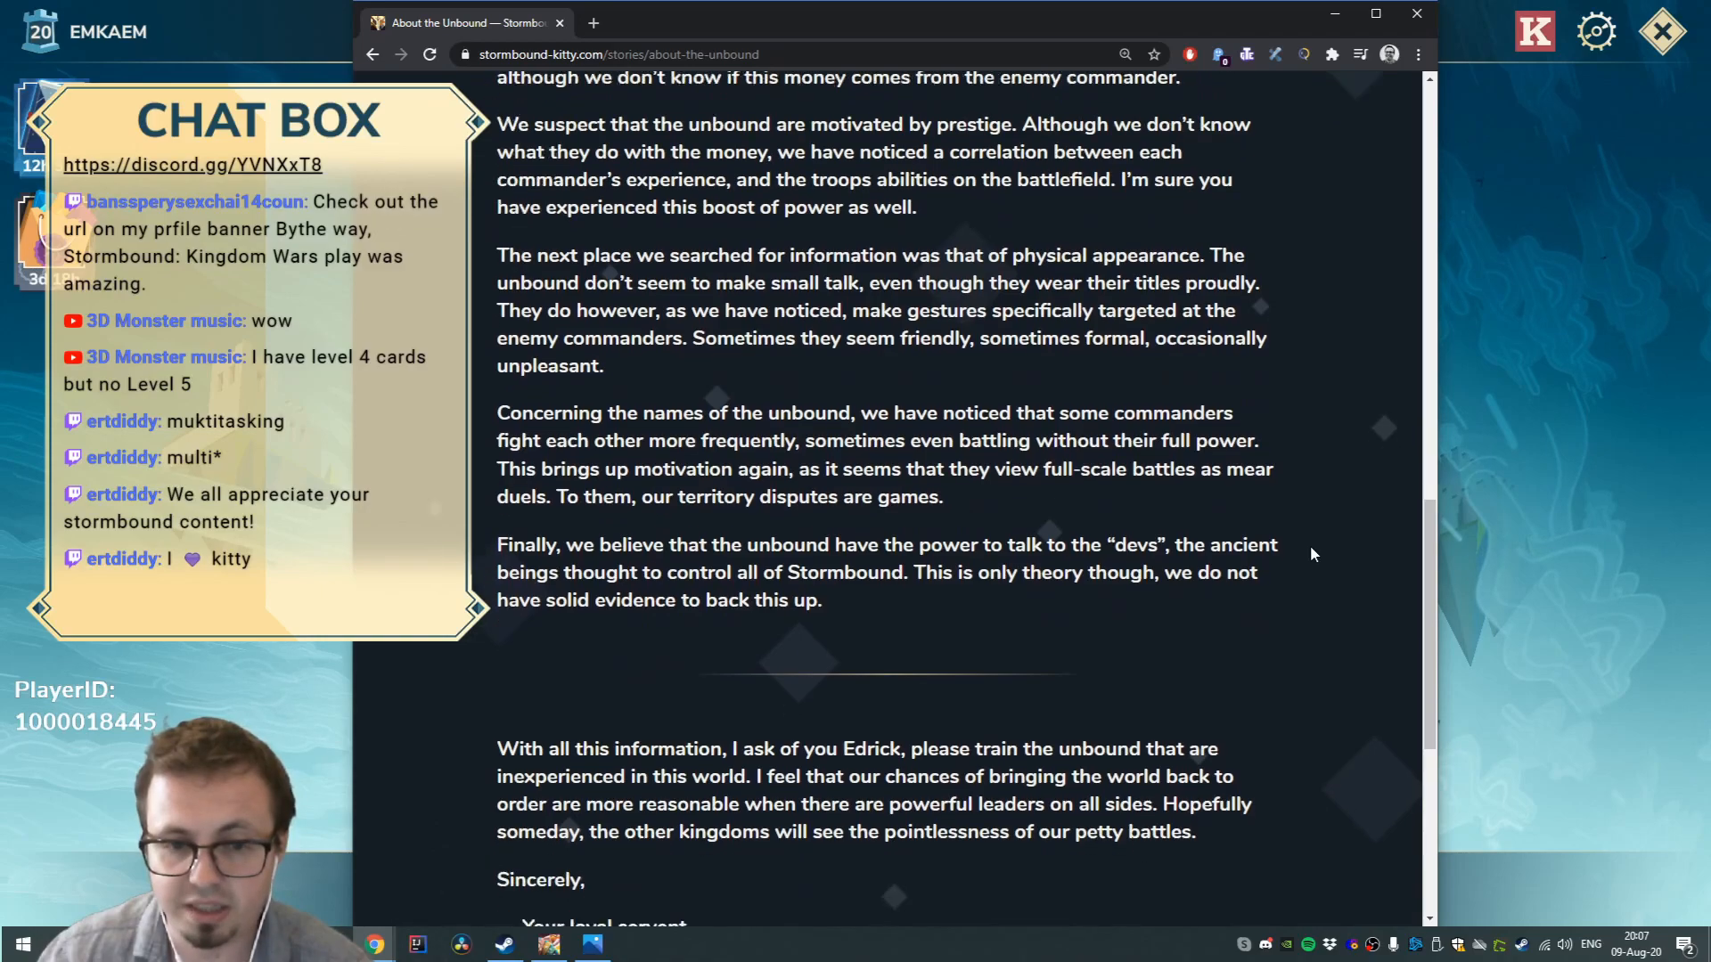
pyautogui.scroll(-3)
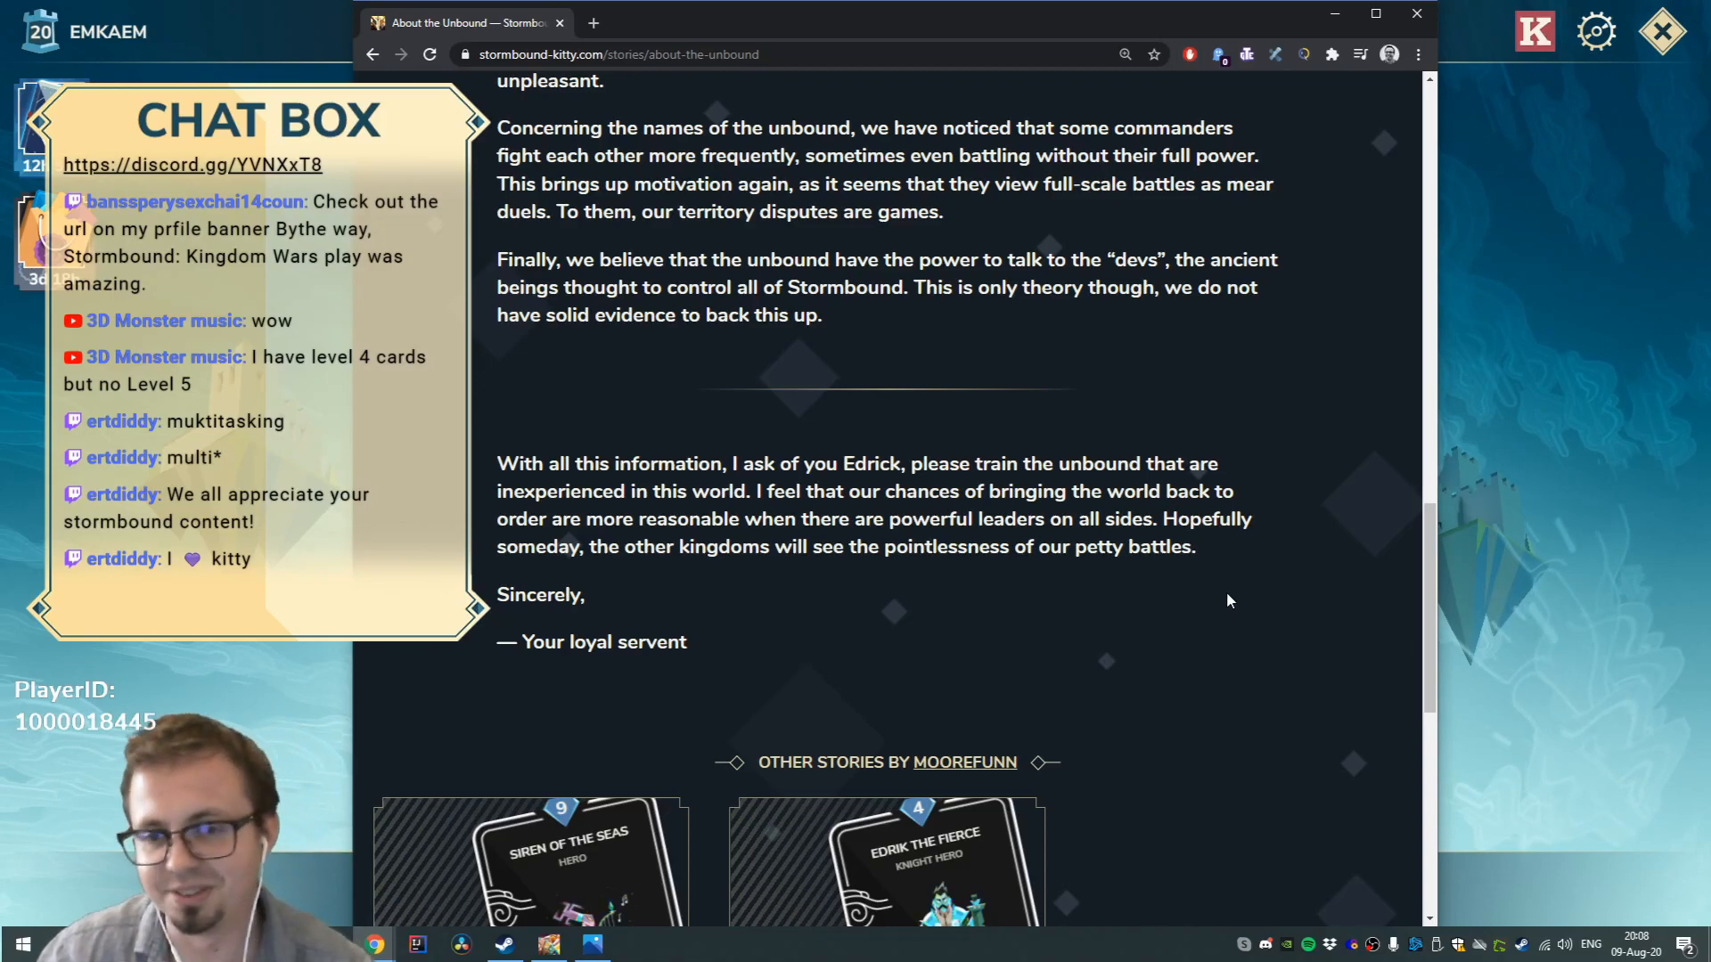
pyautogui.moveTo(1267, 586)
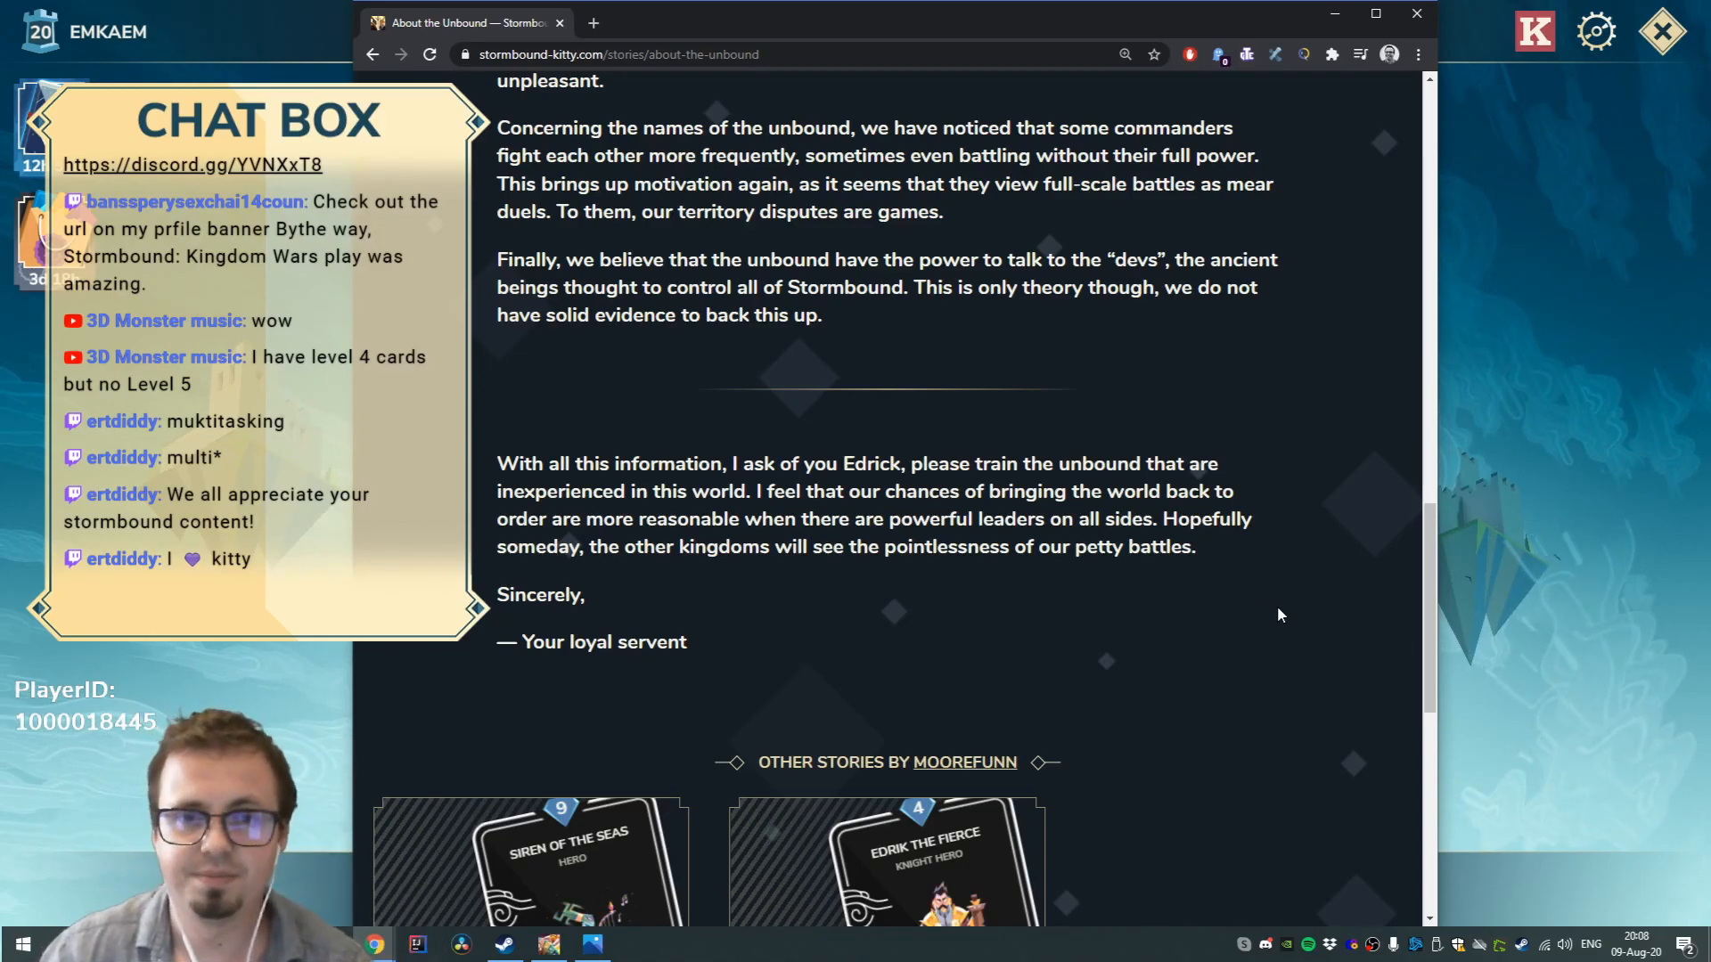
pyautogui.scroll(-3)
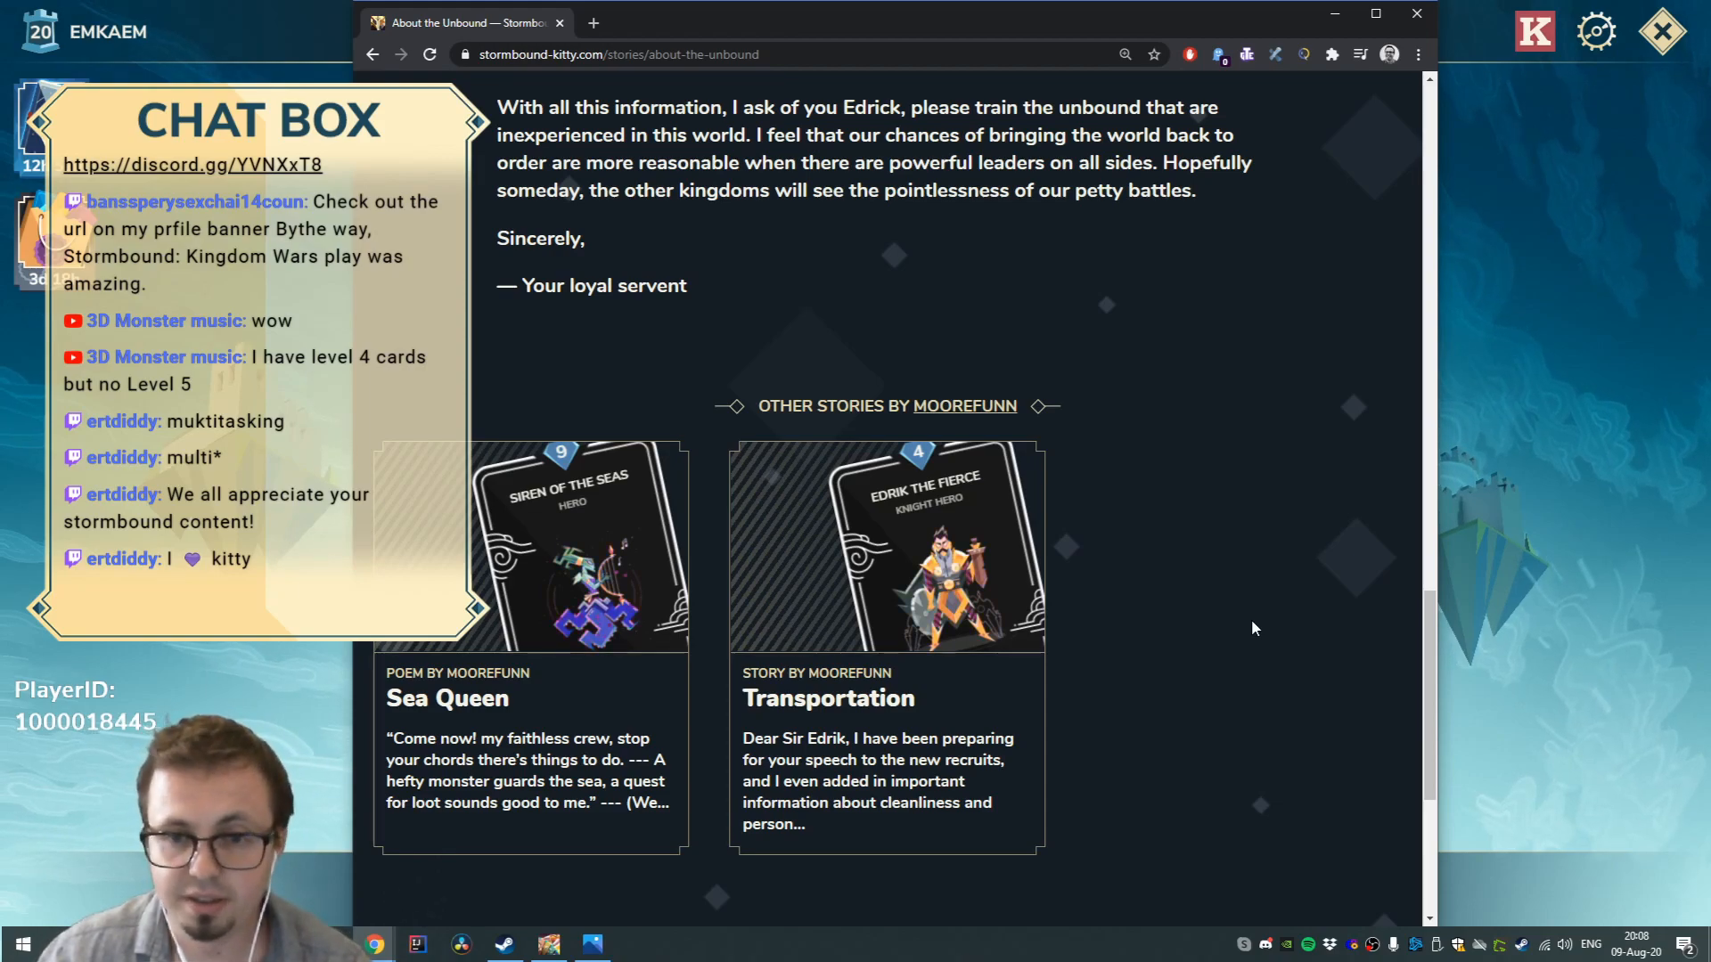
pyautogui.moveTo(1240, 591)
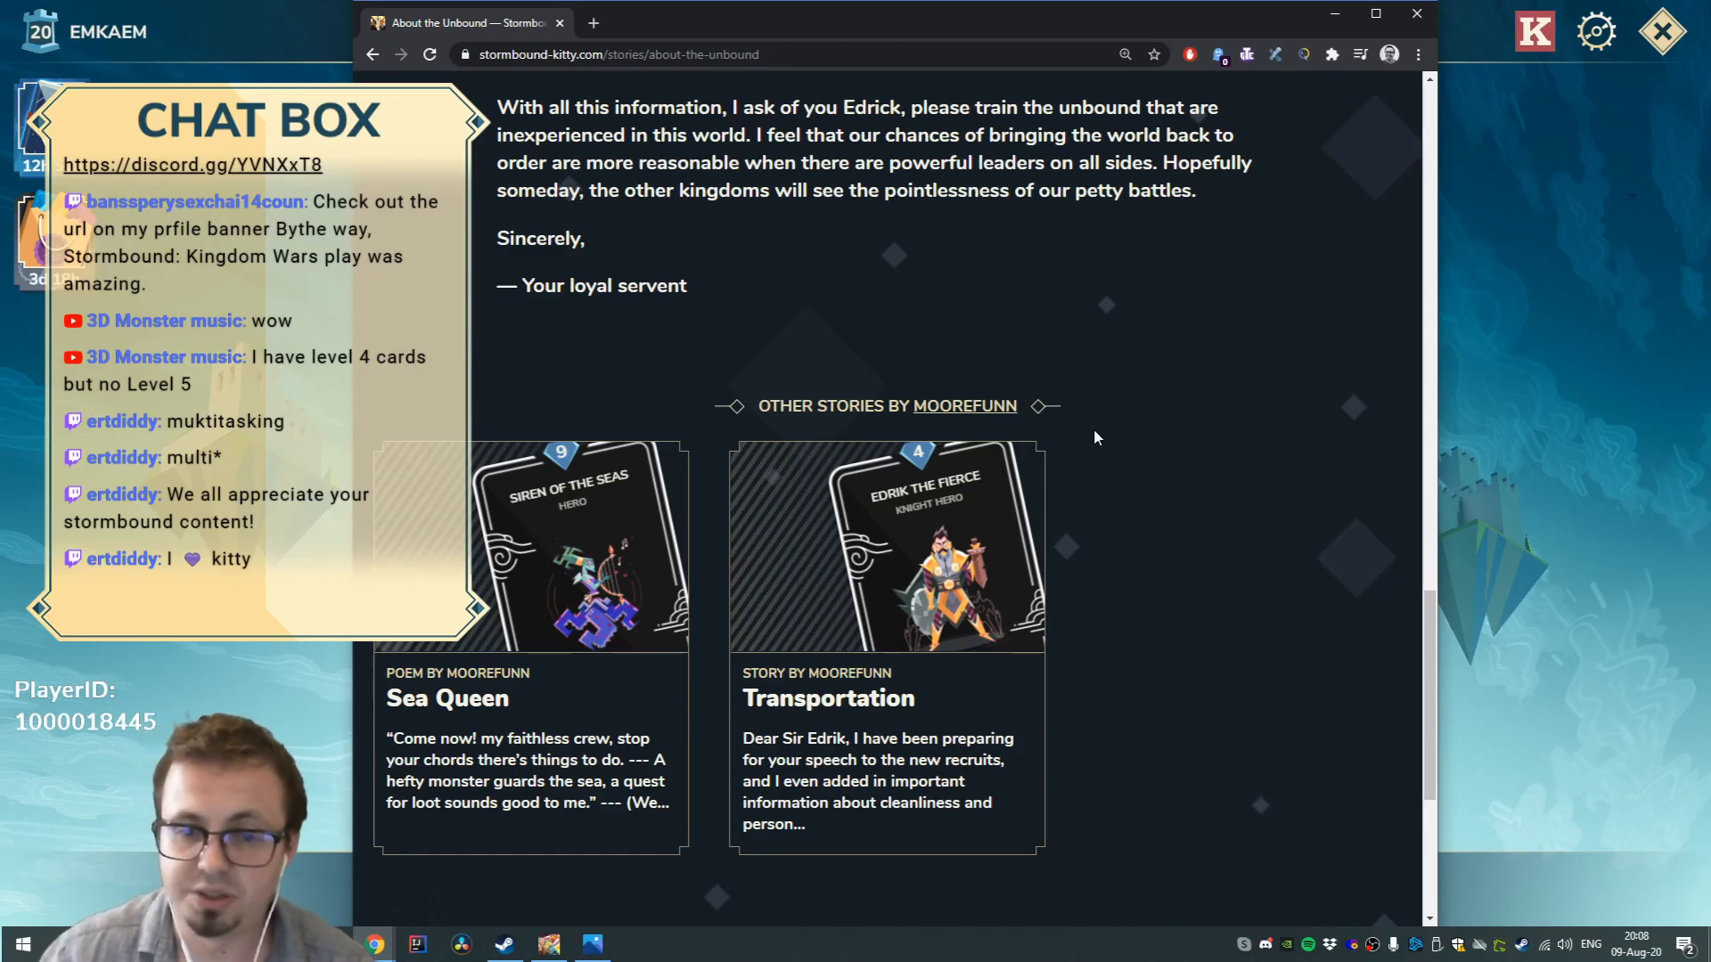
pyautogui.moveTo(1172, 500)
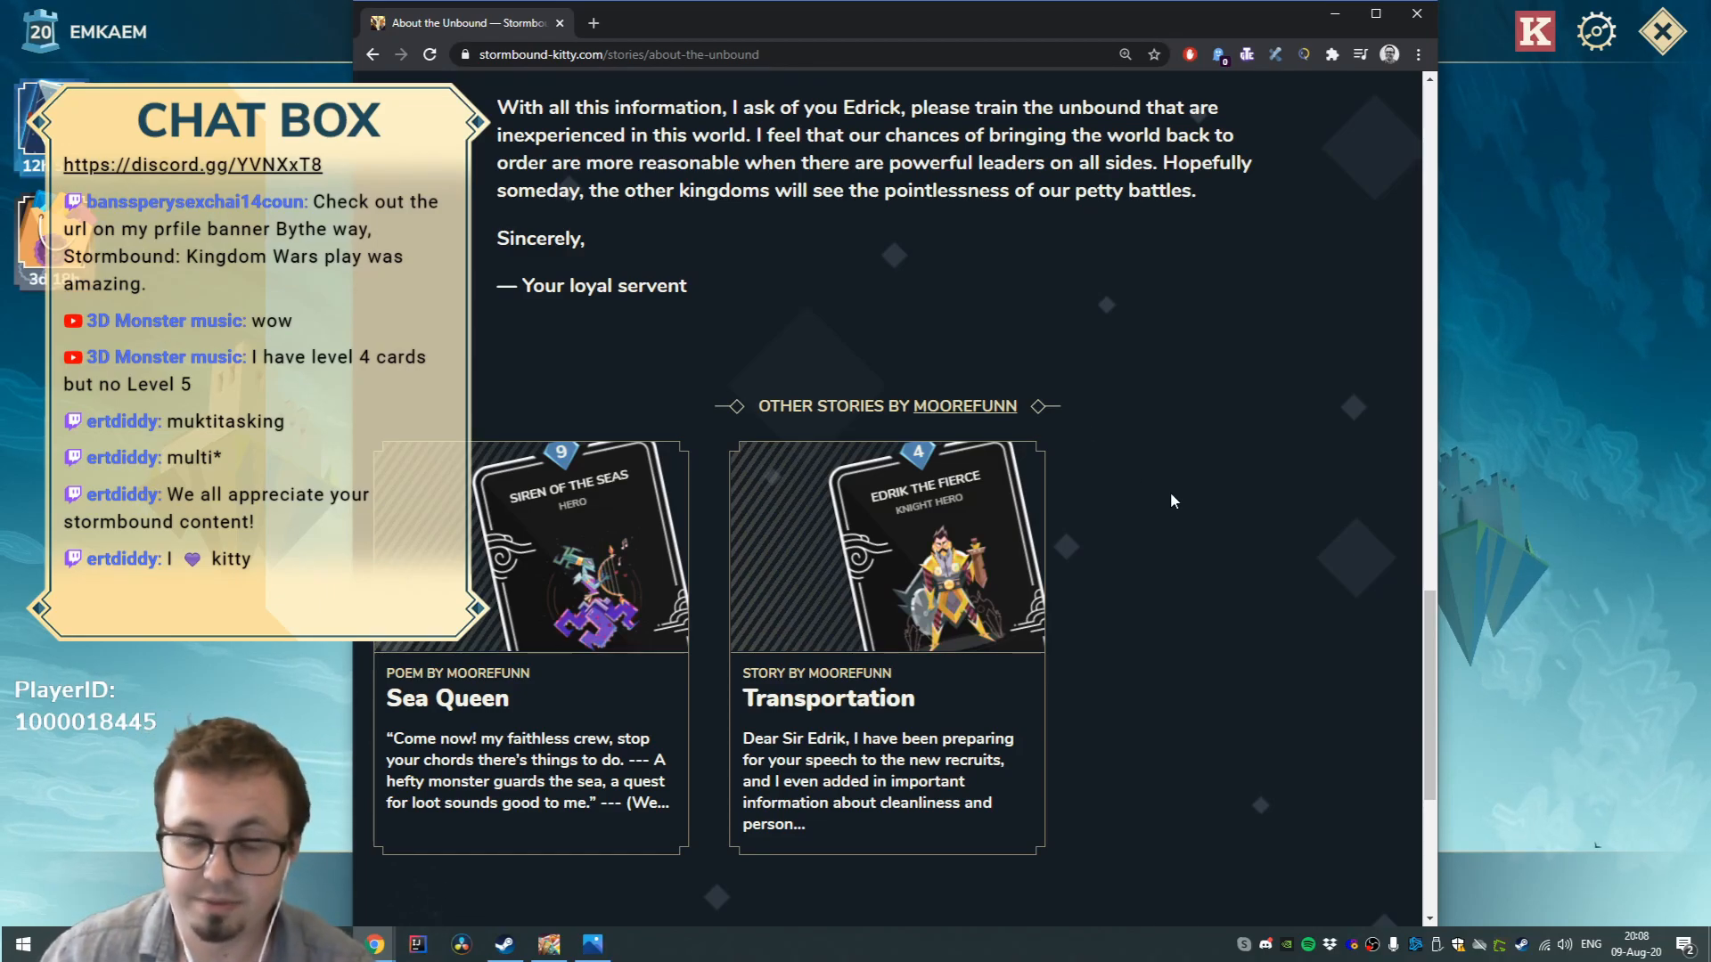